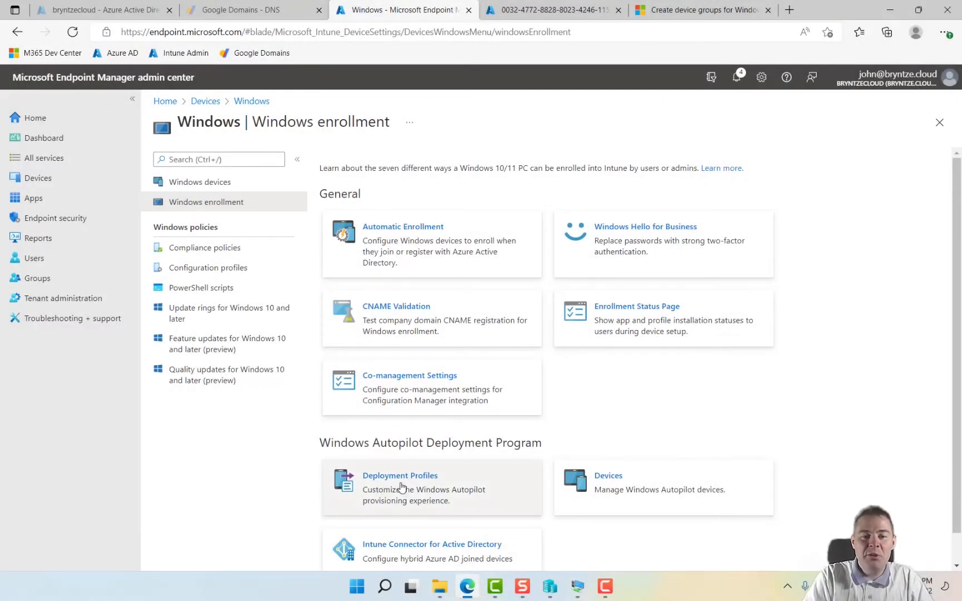
pyautogui.moveTo(709, 318)
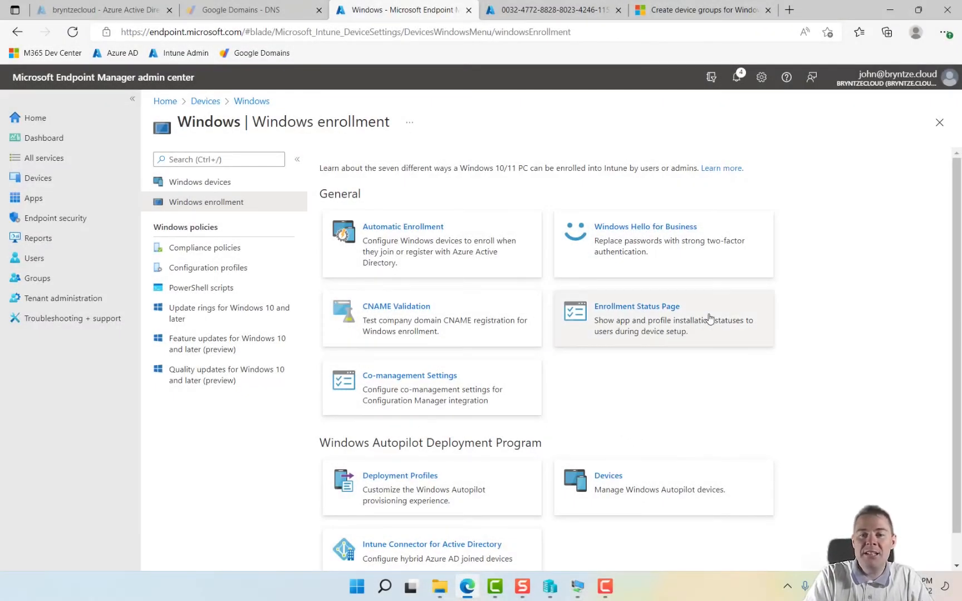
pyautogui.moveTo(632, 402)
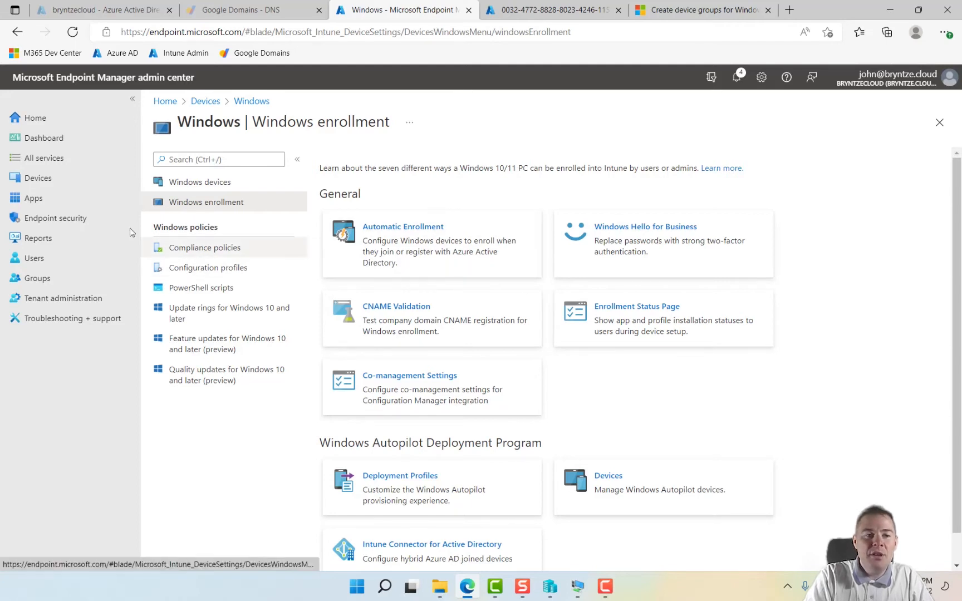
# Add All devices as a Required assignment for Company Portal (Online) and save.
pyautogui.click(32, 197)
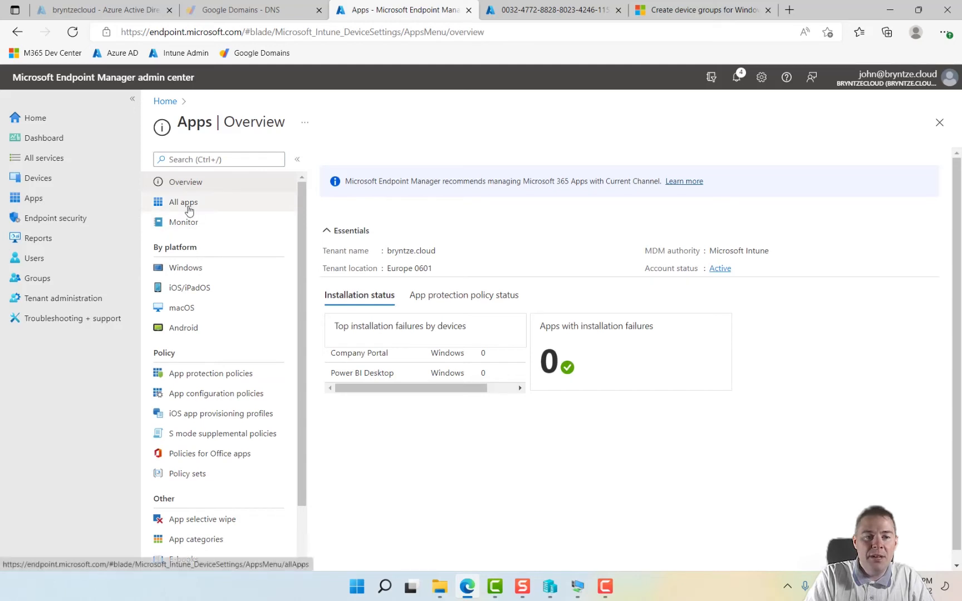
pyautogui.moveTo(182, 213)
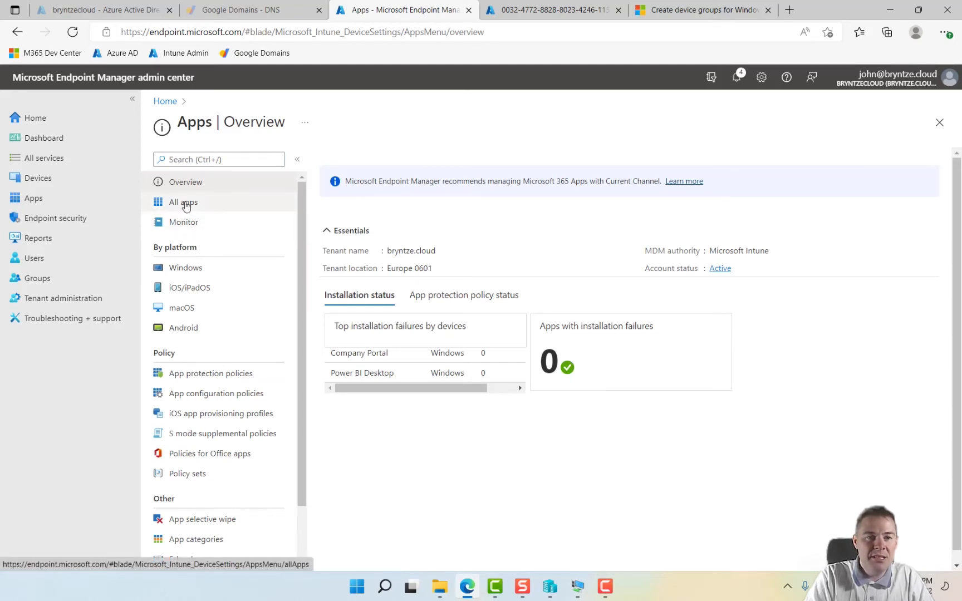
pyautogui.click(183, 202)
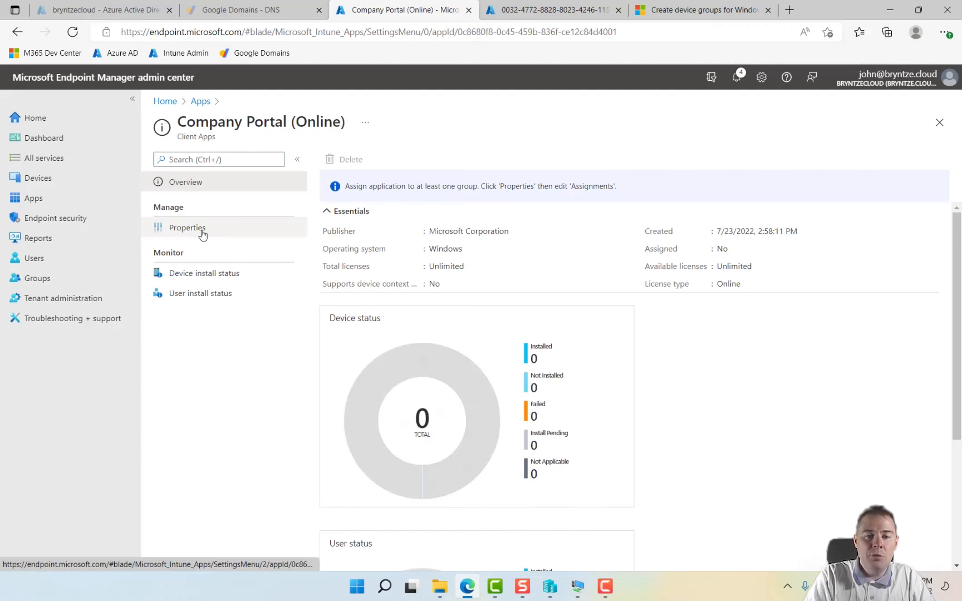
pyautogui.click(187, 227)
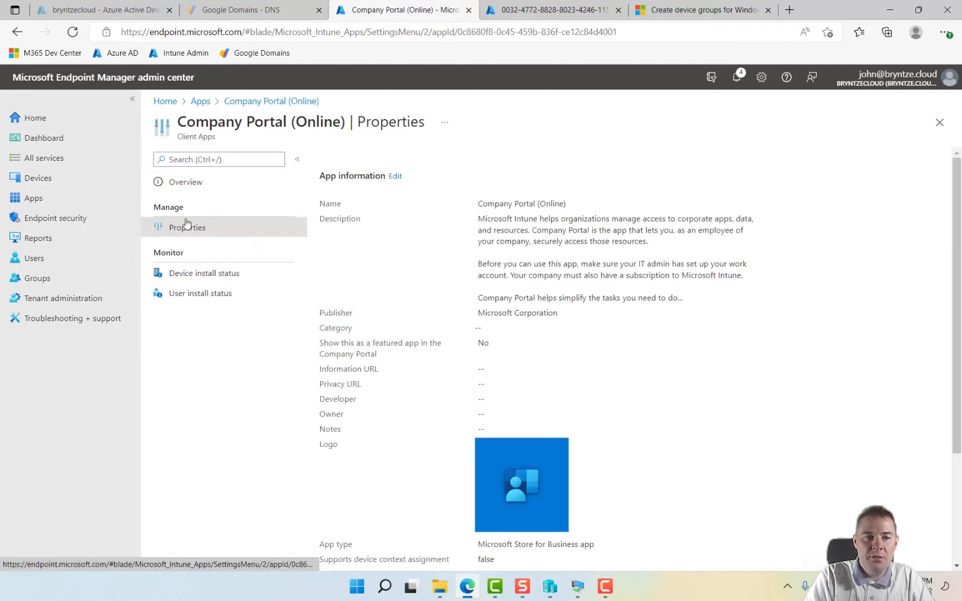
pyautogui.scroll(-3)
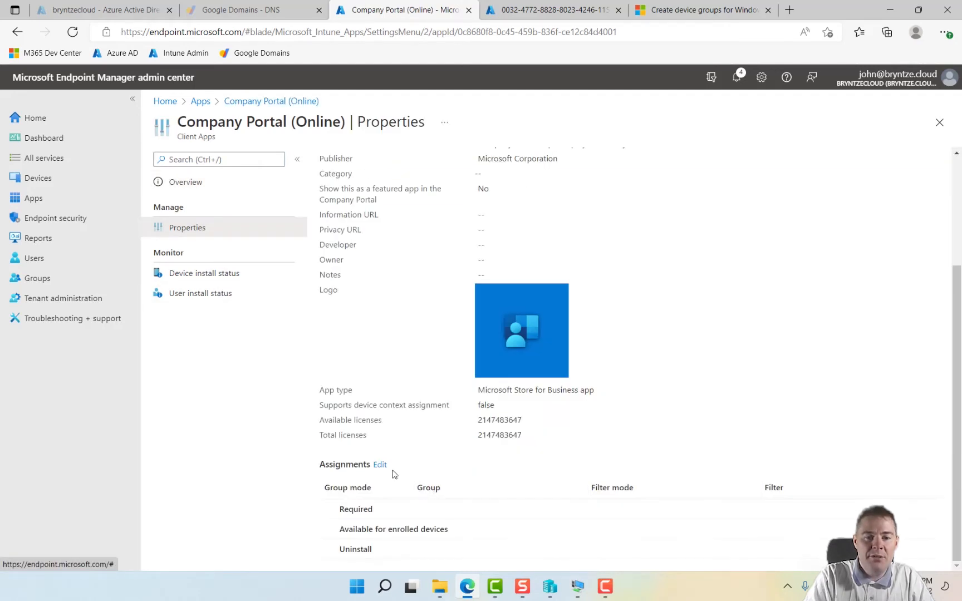
pyautogui.click(379, 464)
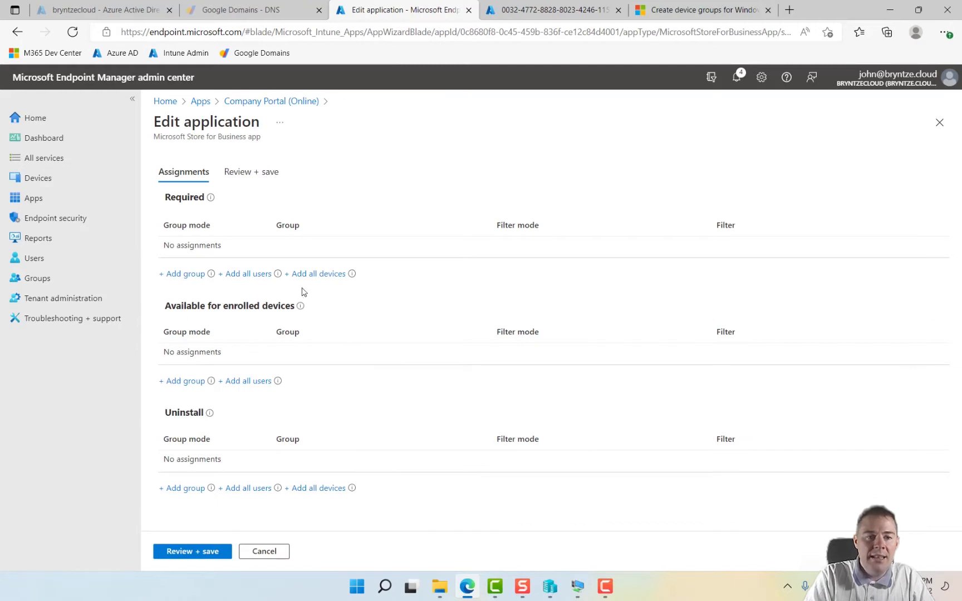
pyautogui.moveTo(314, 274)
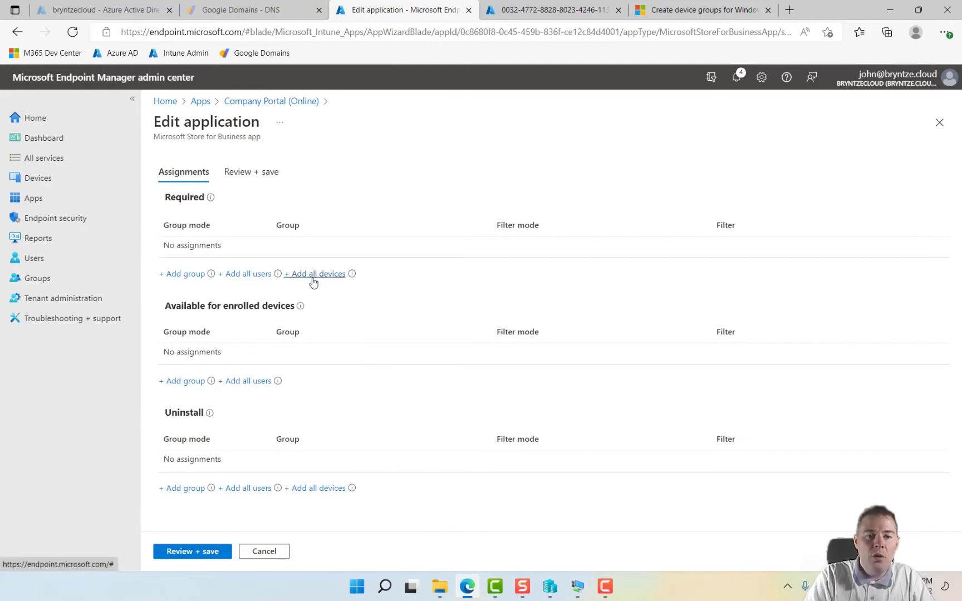
pyautogui.click(317, 274)
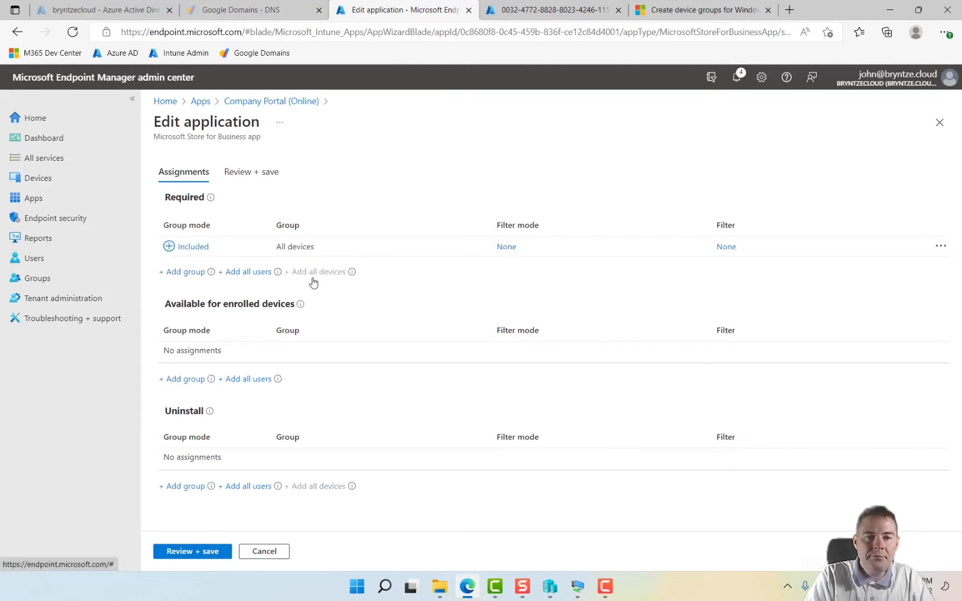
pyautogui.click(251, 172)
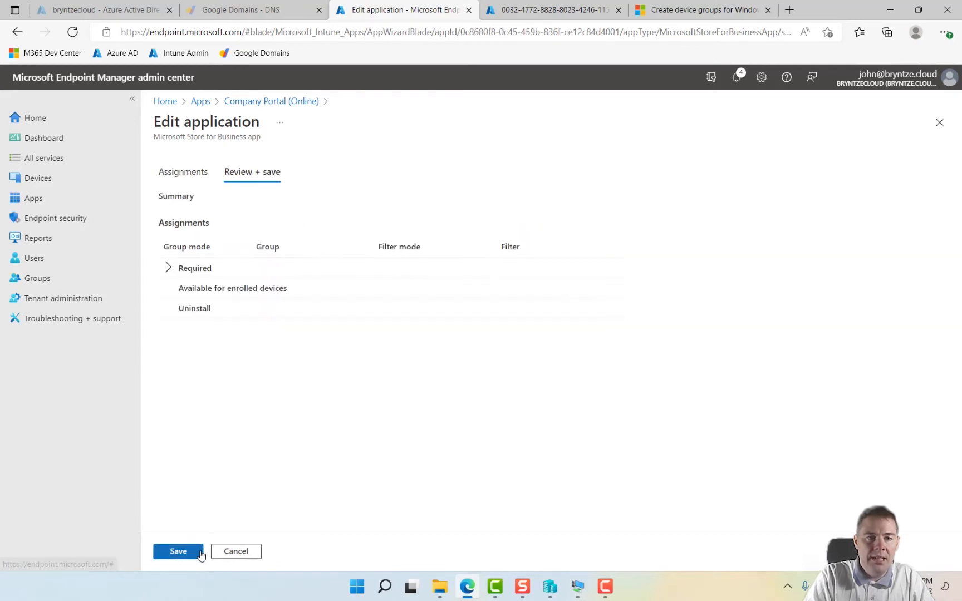
pyautogui.click(178, 551)
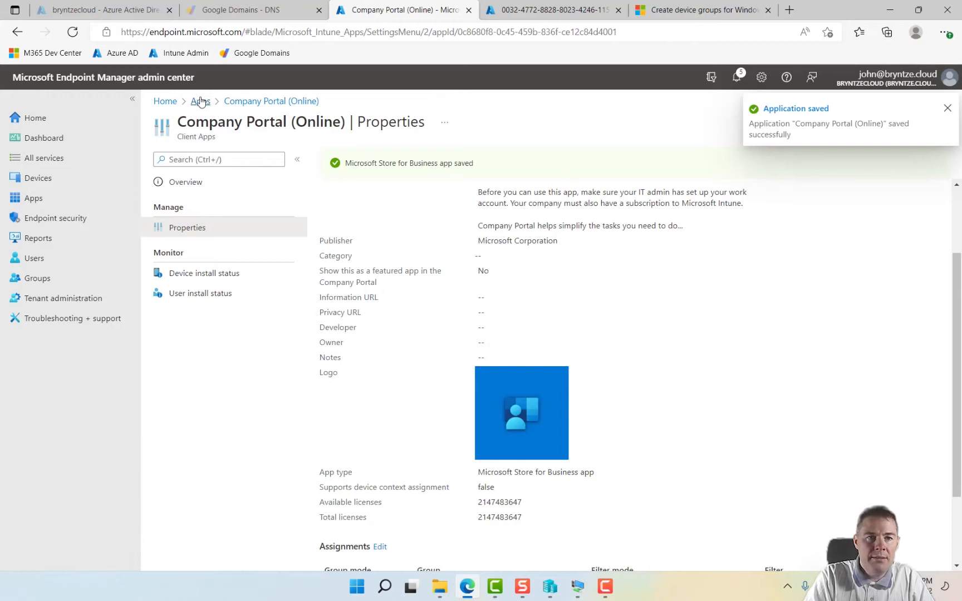
# Add All users under Available for enrolled devices for Power BI Desktop (Online) and save.
pyautogui.click(200, 101)
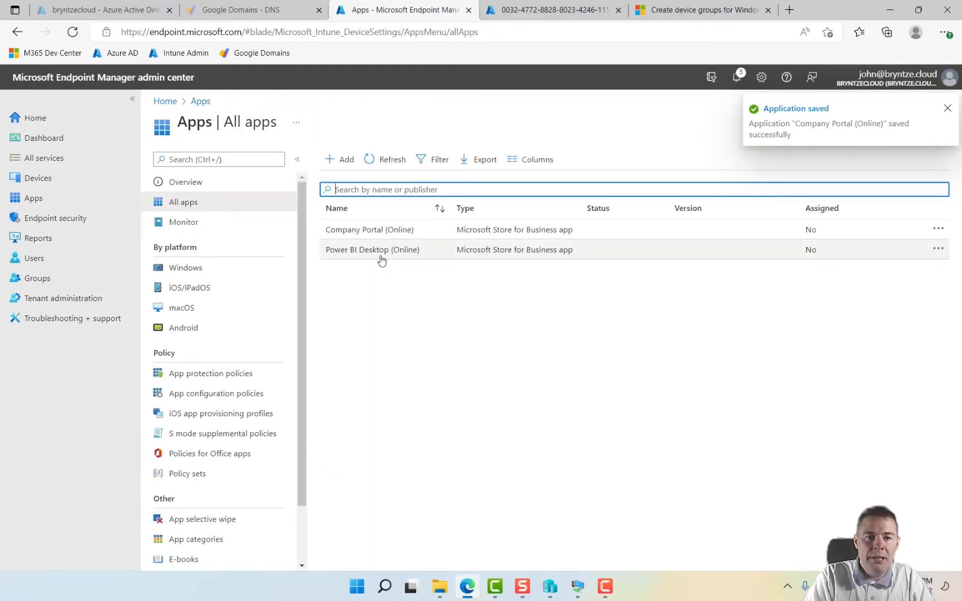
pyautogui.click(372, 249)
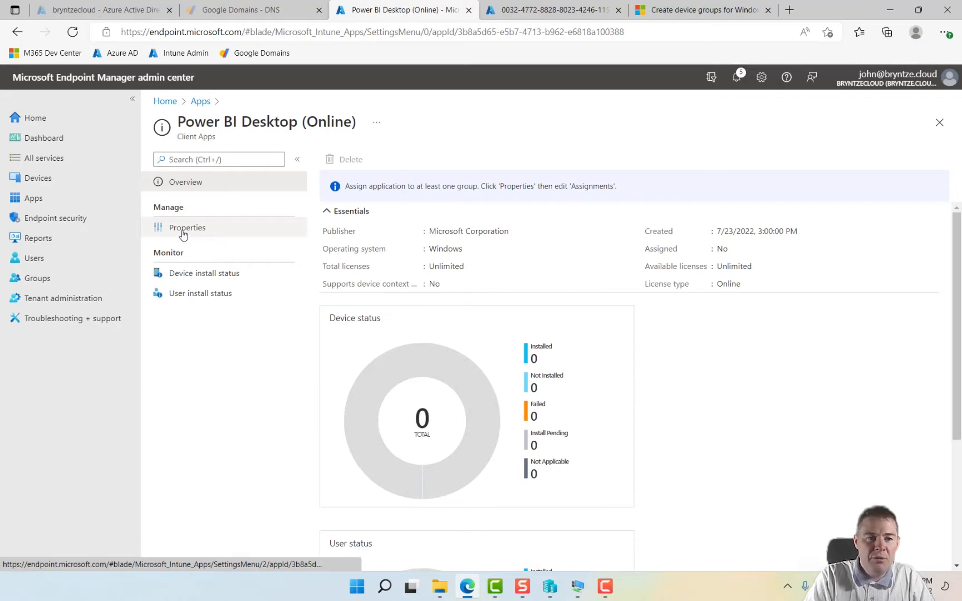
pyautogui.click(187, 228)
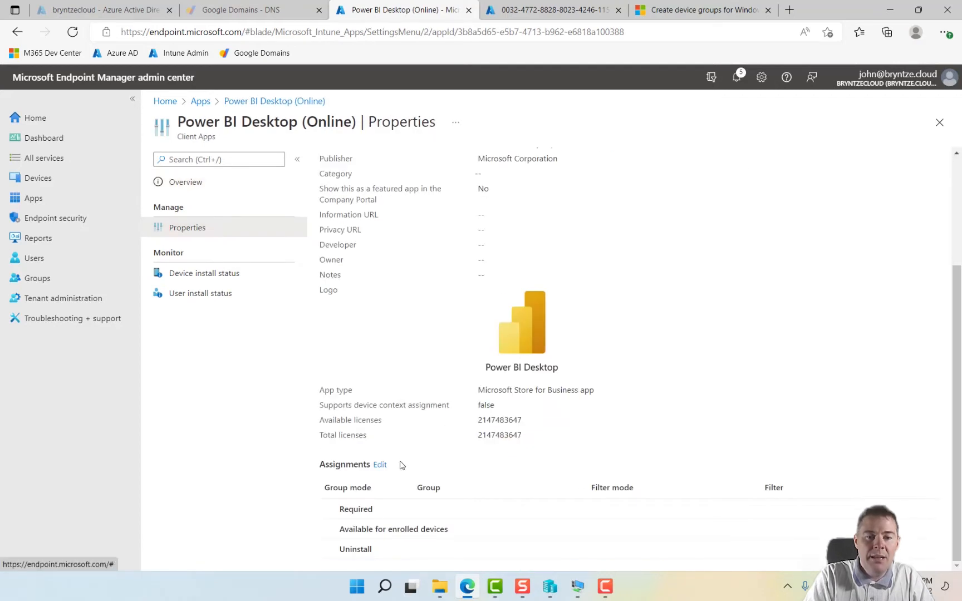
pyautogui.click(379, 464)
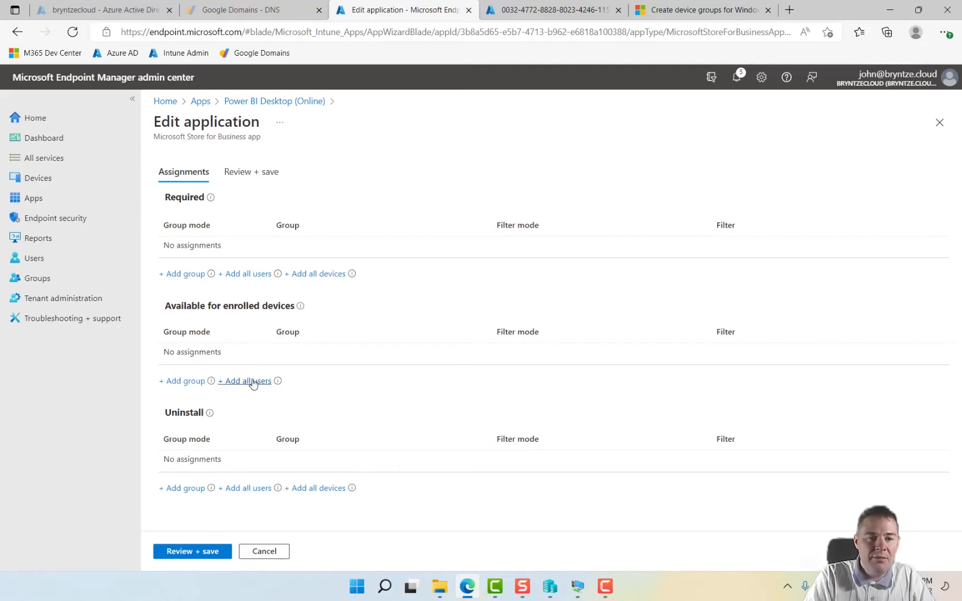
pyautogui.click(244, 381)
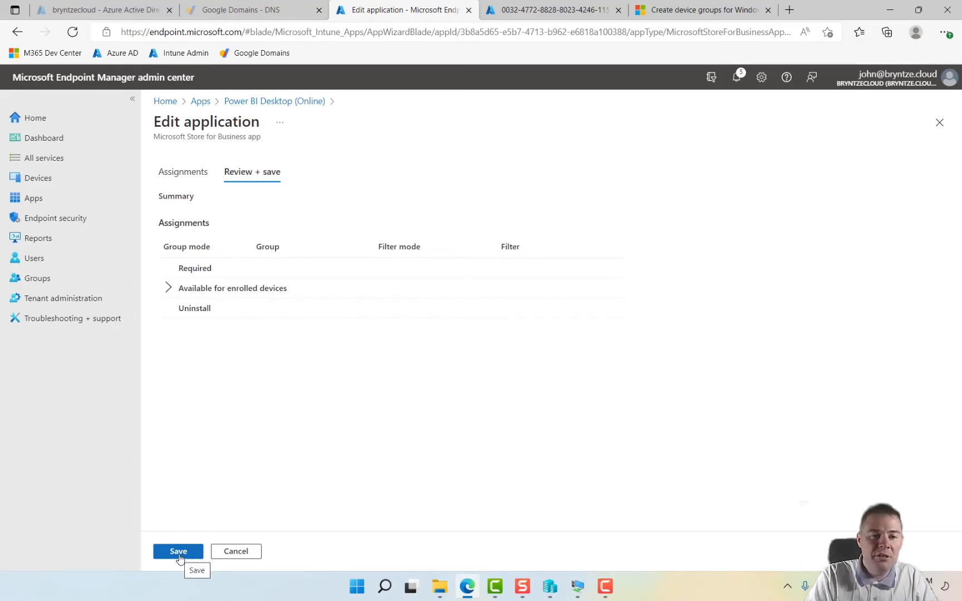
pyautogui.click(178, 551)
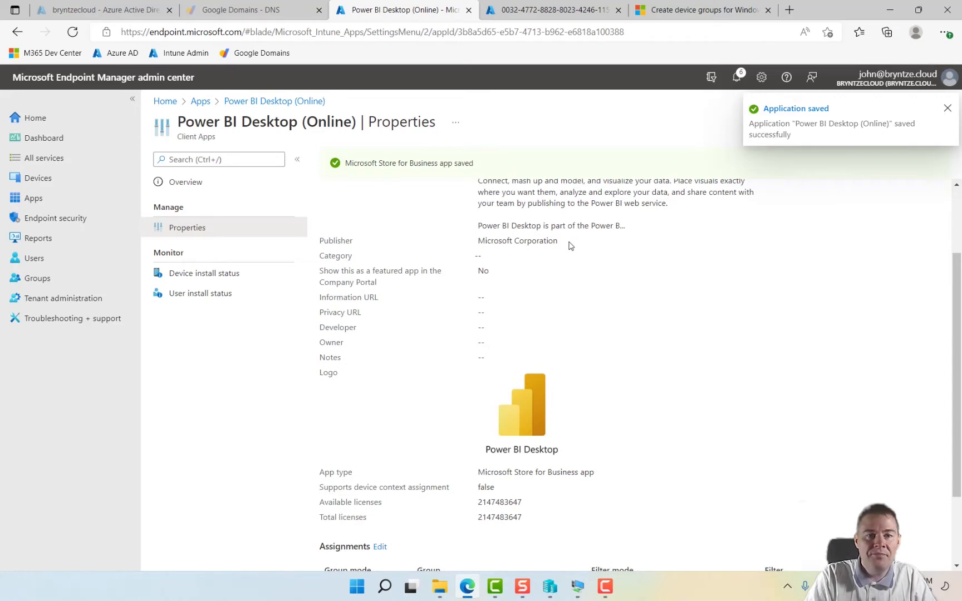
pyautogui.moveTo(444, 467)
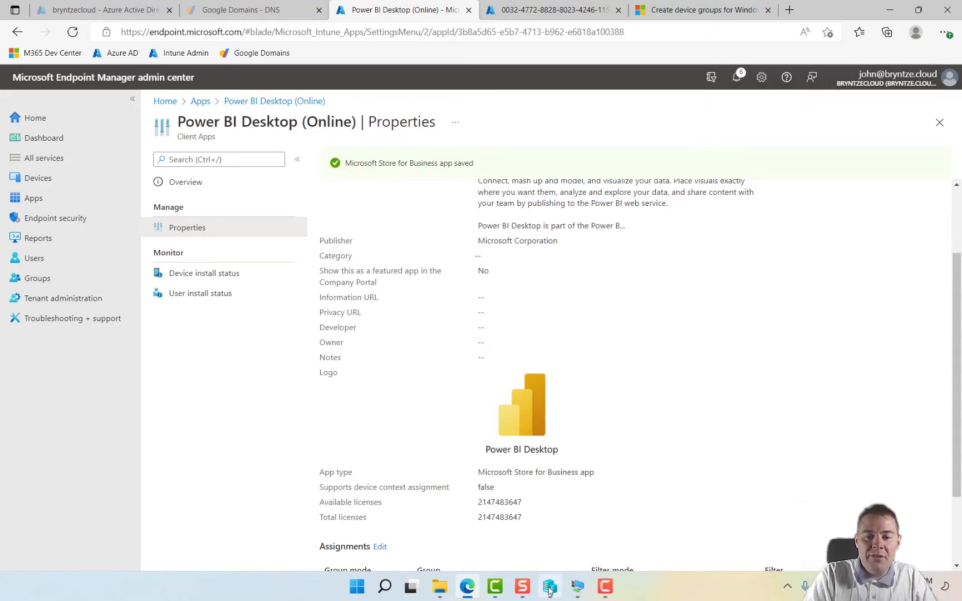
# Connect to the JBN Win11 client VM in Hyper-V and enter its password.
pyautogui.click(548, 588)
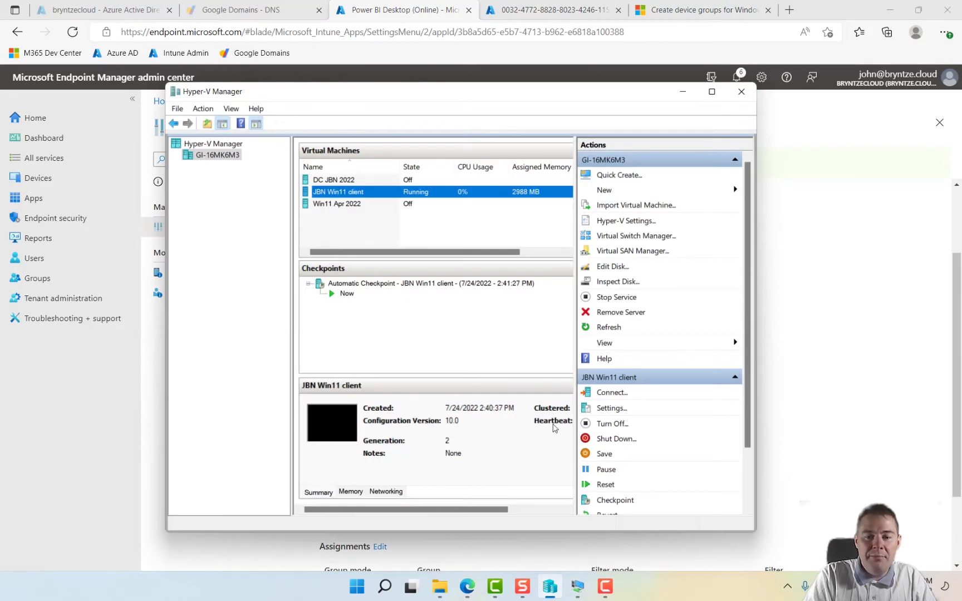
pyautogui.click(611, 392)
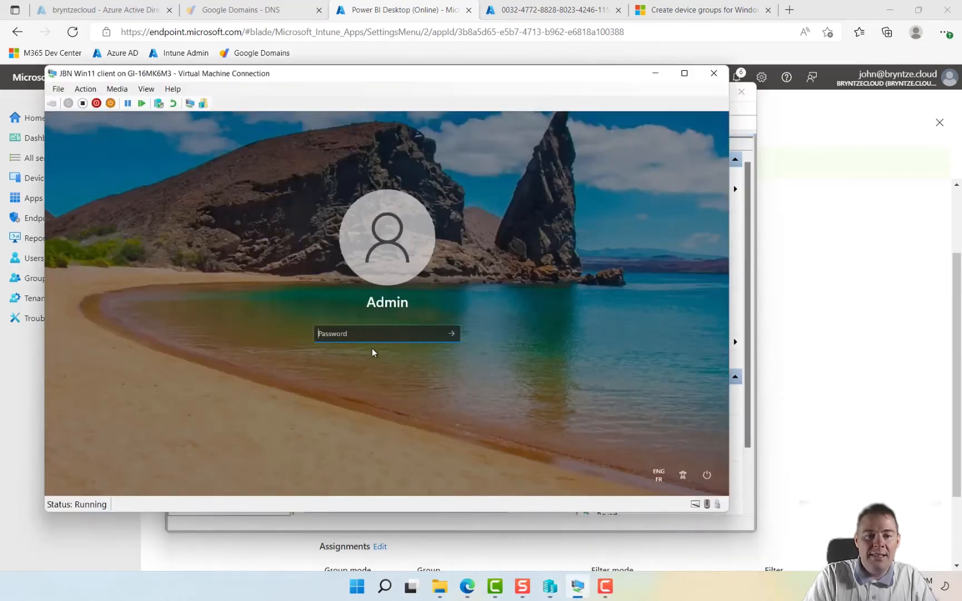
pyautogui.write('••')
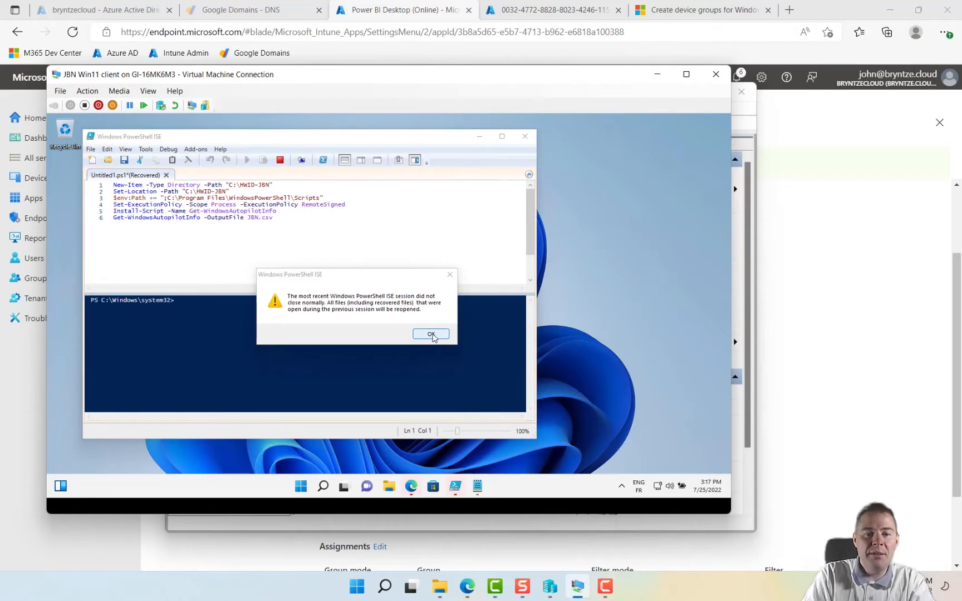
# Dismiss and close PowerShell ISE, then search Start for 'reset'.
pyautogui.click(431, 334)
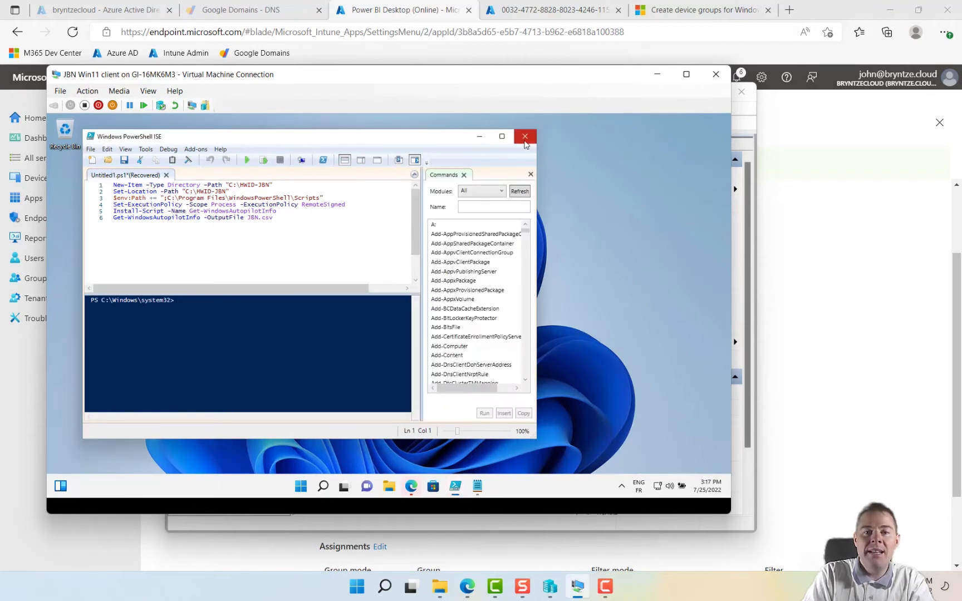
pyautogui.click(524, 136)
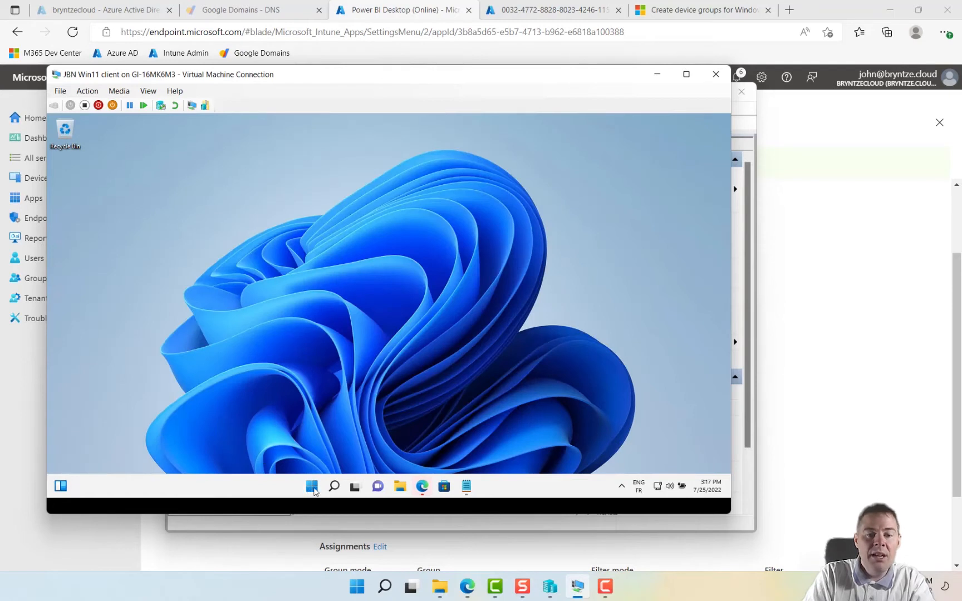
pyautogui.click(312, 485)
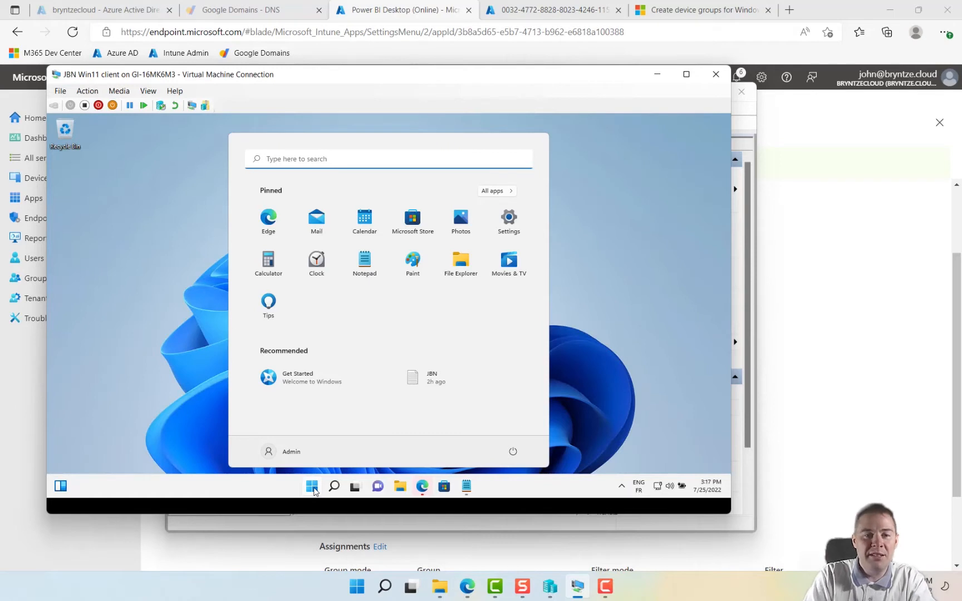
pyautogui.write('reset')
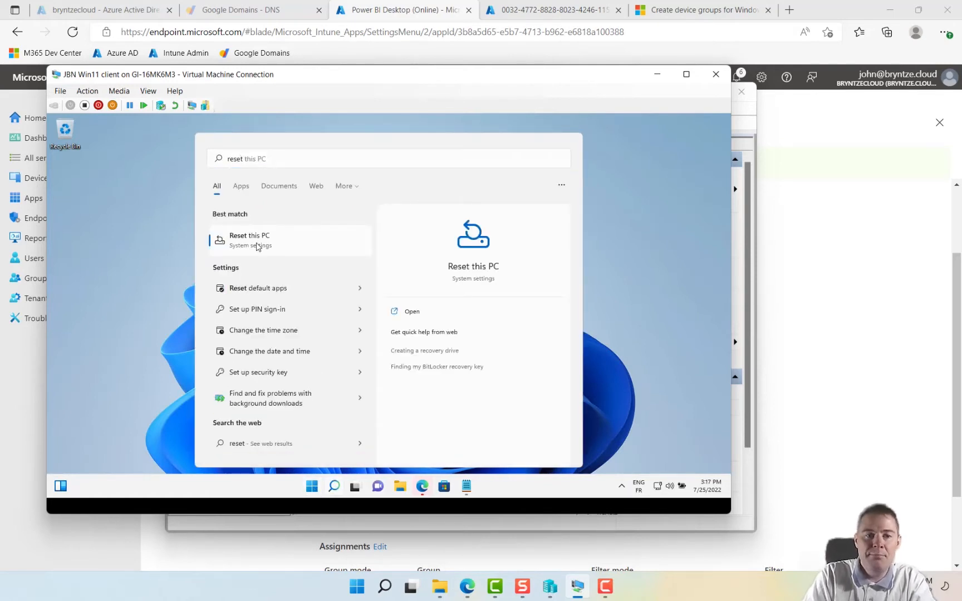
# Reset the VM from Recovery settings with Remove everything and Local reinstall.
pyautogui.click(249, 239)
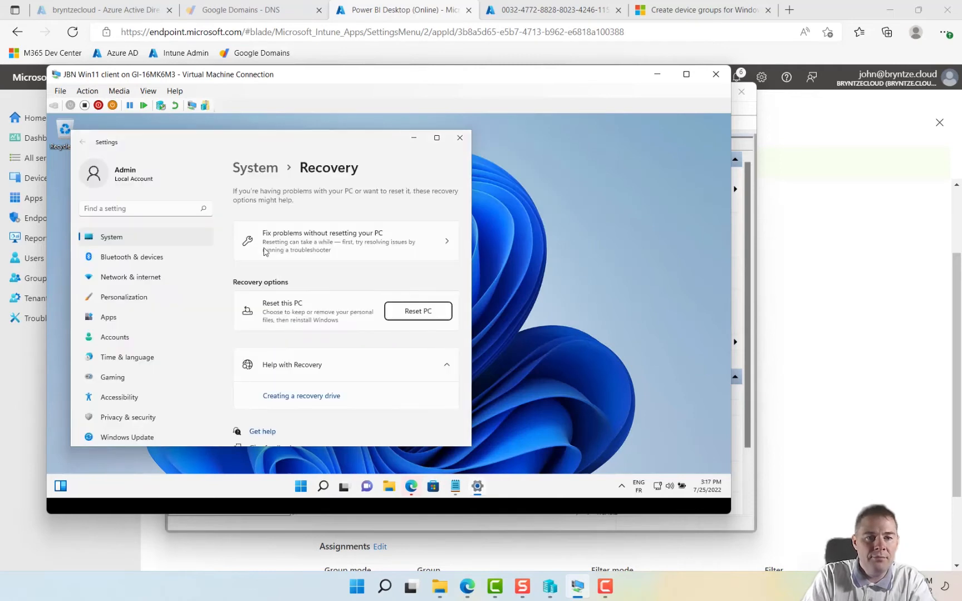
pyautogui.click(418, 311)
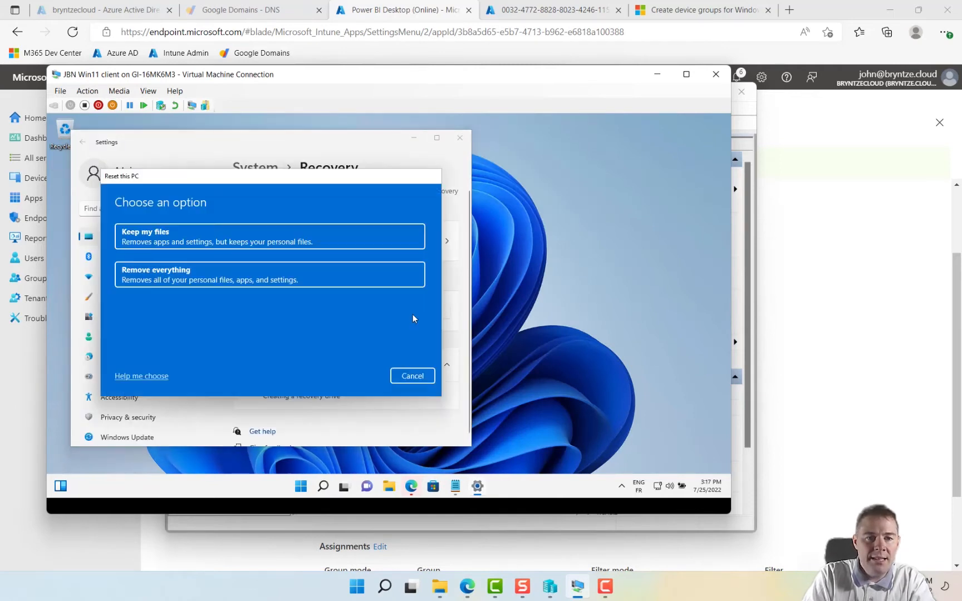
pyautogui.moveTo(196, 281)
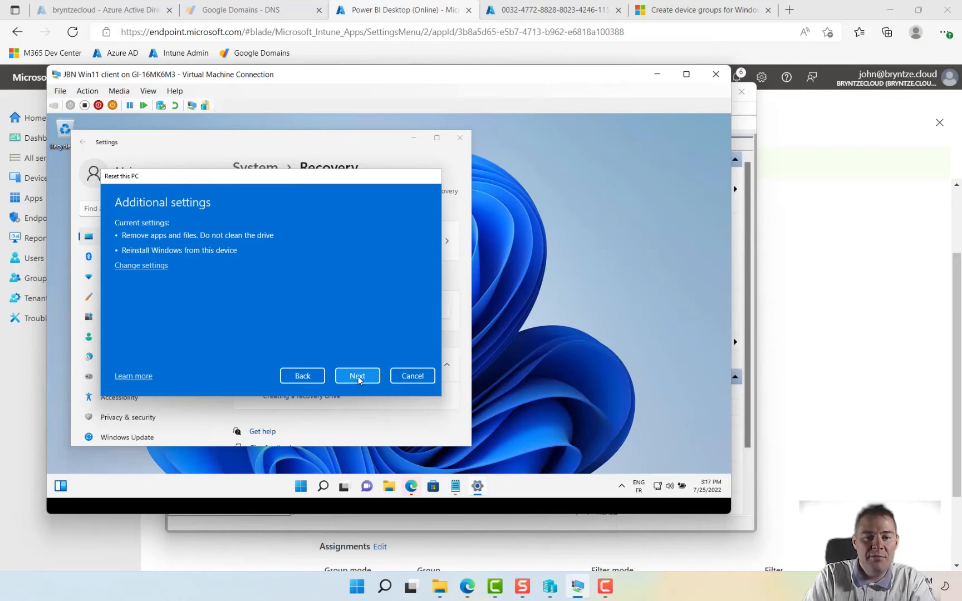
pyautogui.click(356, 375)
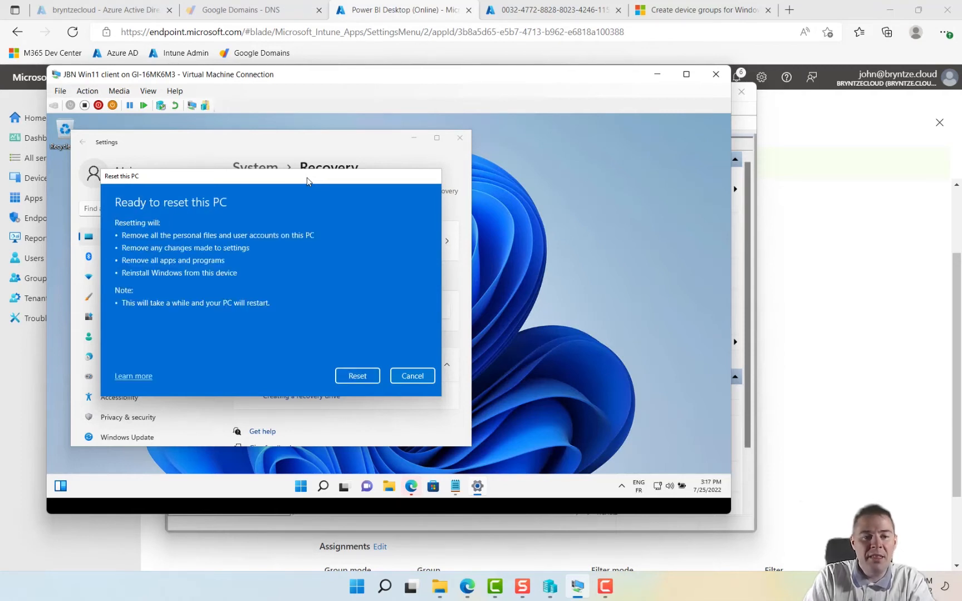
pyautogui.click(357, 375)
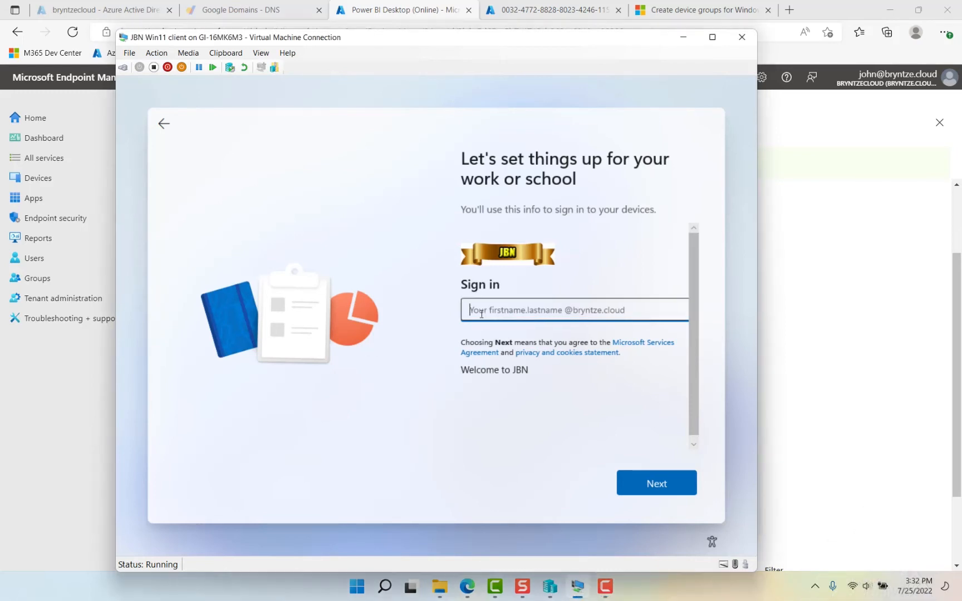
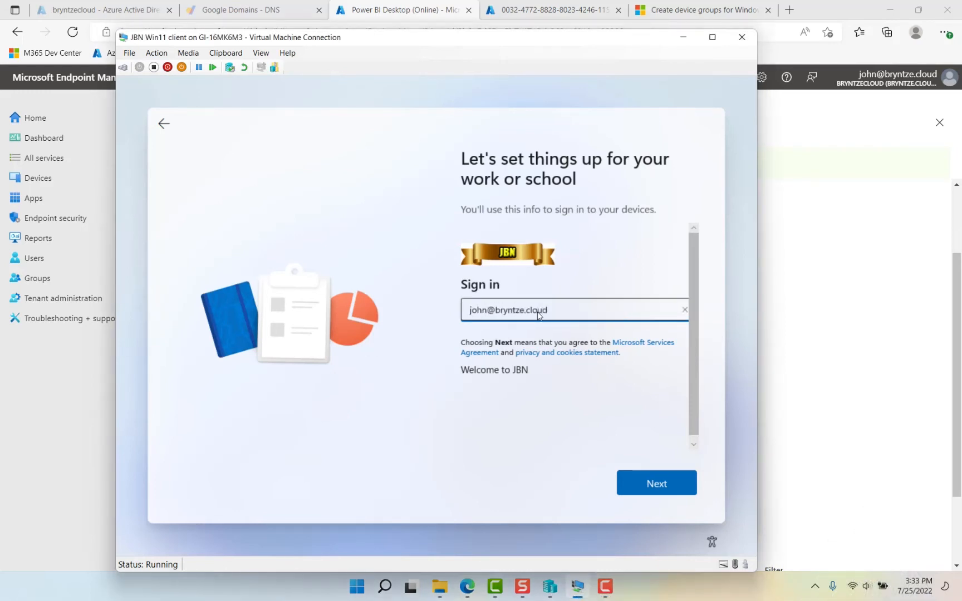
pyautogui.click(656, 482)
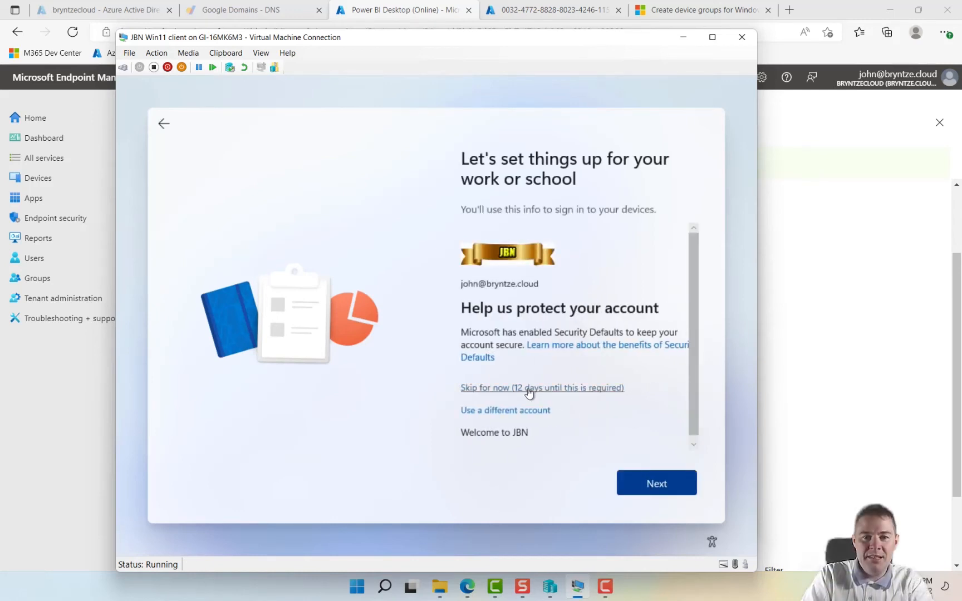
pyautogui.click(540, 388)
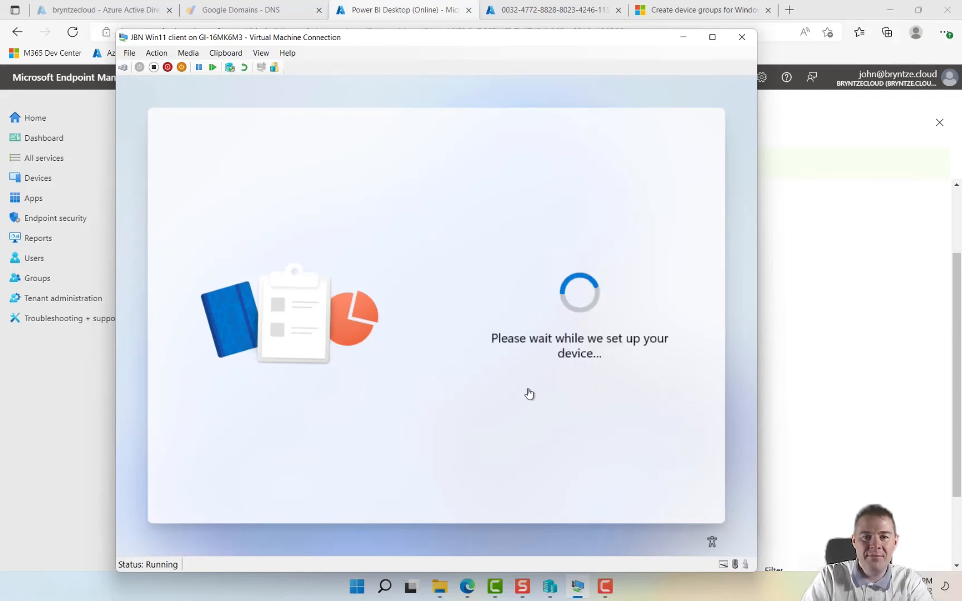
pyautogui.moveTo(494, 381)
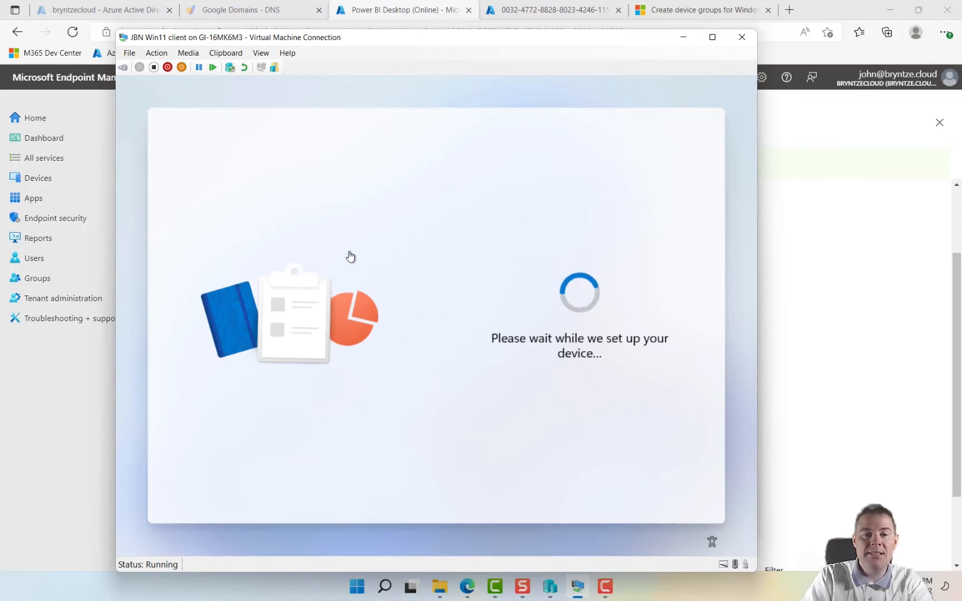
pyautogui.moveTo(200, 278)
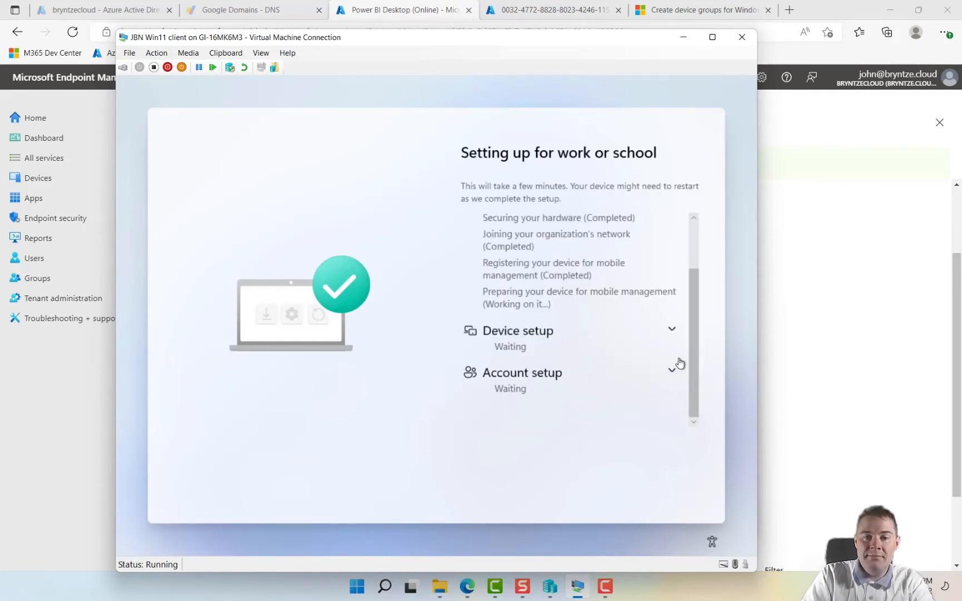
# Expand the Device setup section to view its pending step status.
pyautogui.click(671, 329)
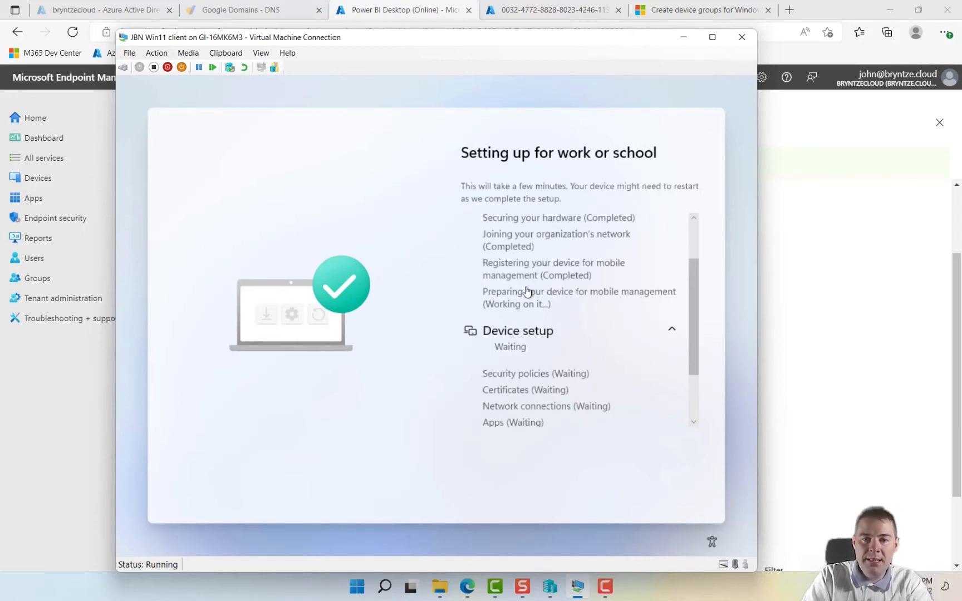
pyautogui.moveTo(527, 248)
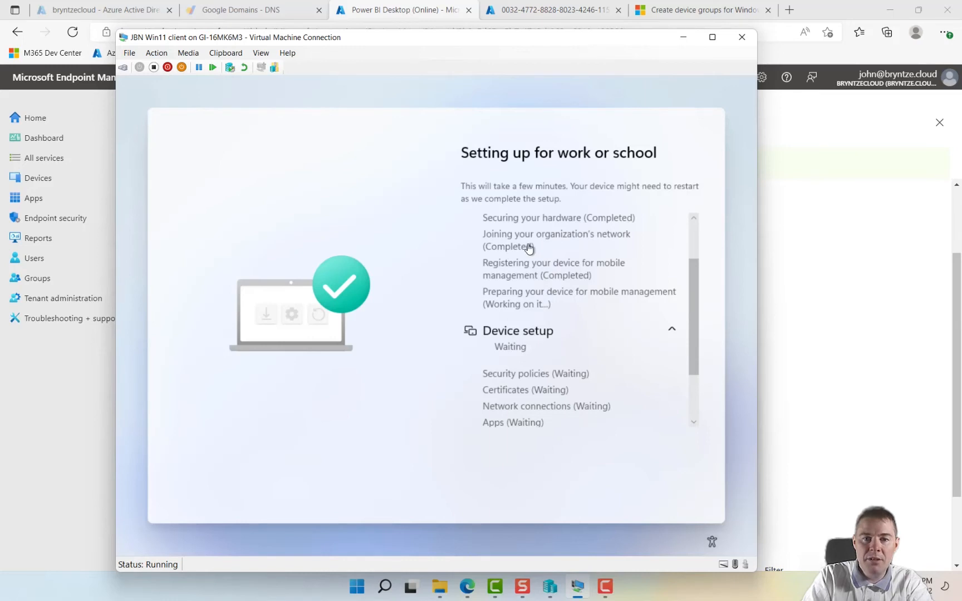
pyautogui.moveTo(657, 290)
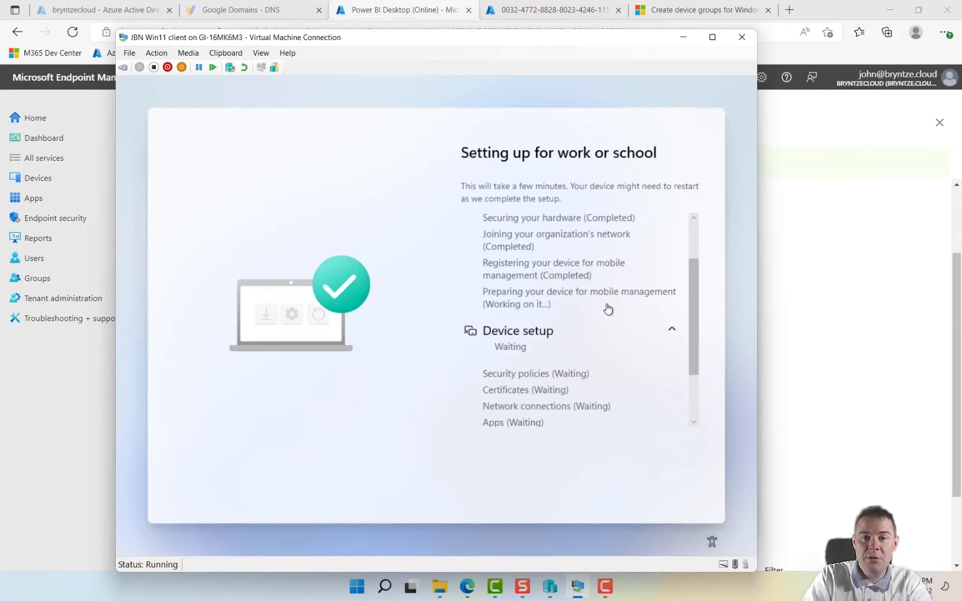
pyautogui.moveTo(691, 307)
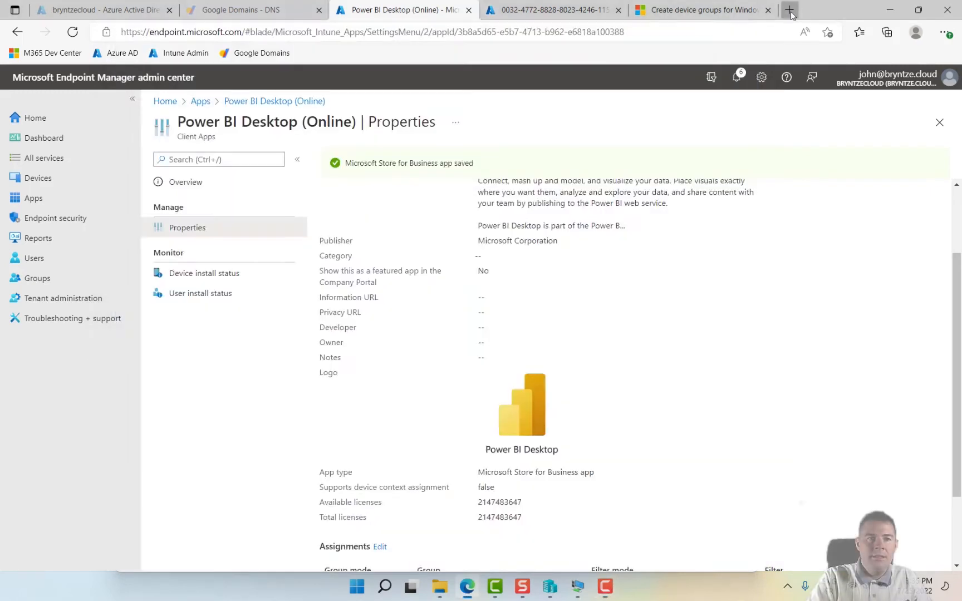
# Open the Azure AD portal in a new tab, skip the protection prompt, and list All devices.
pyautogui.click(790, 11)
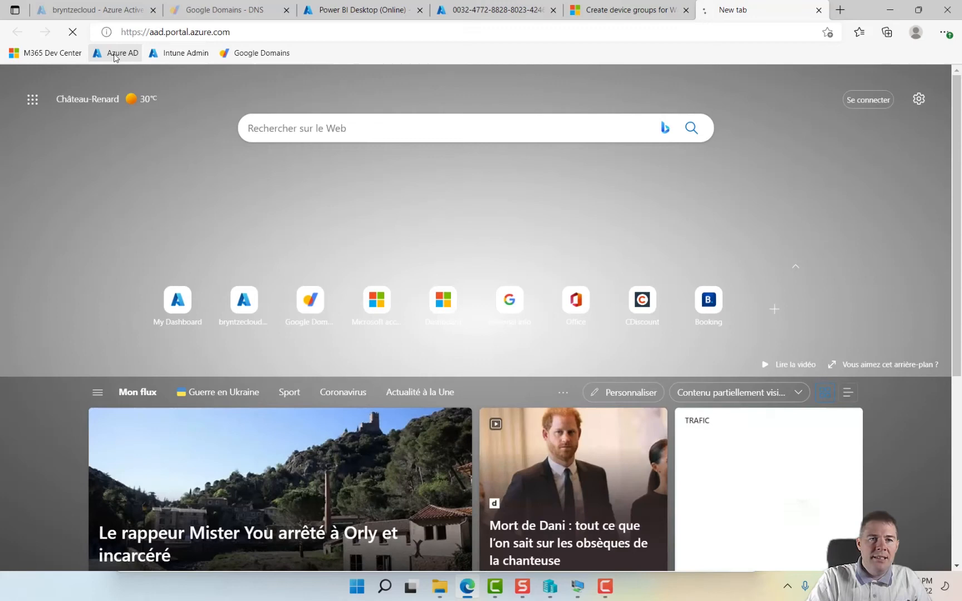
pyautogui.click(121, 53)
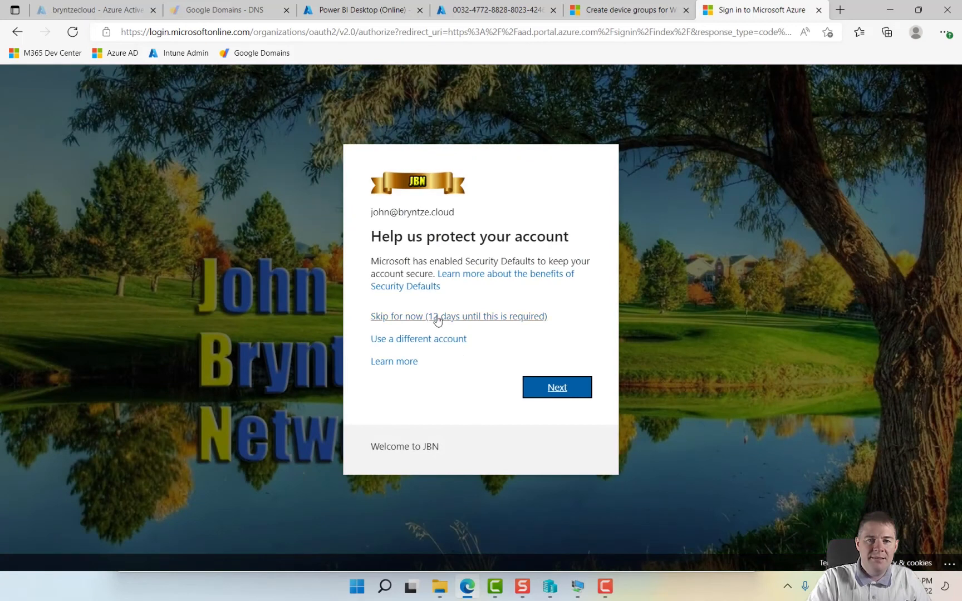
pyautogui.click(396, 316)
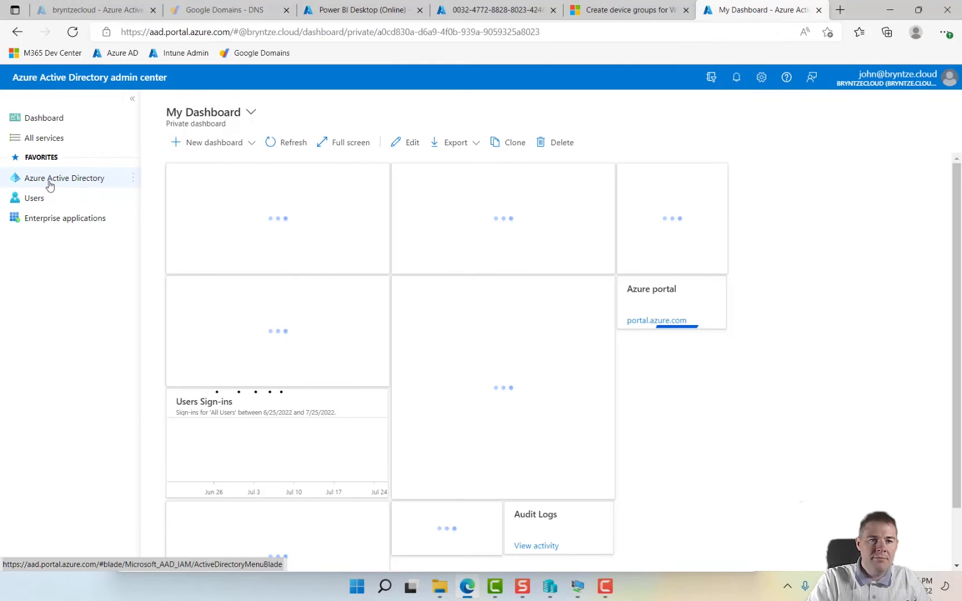
pyautogui.click(64, 178)
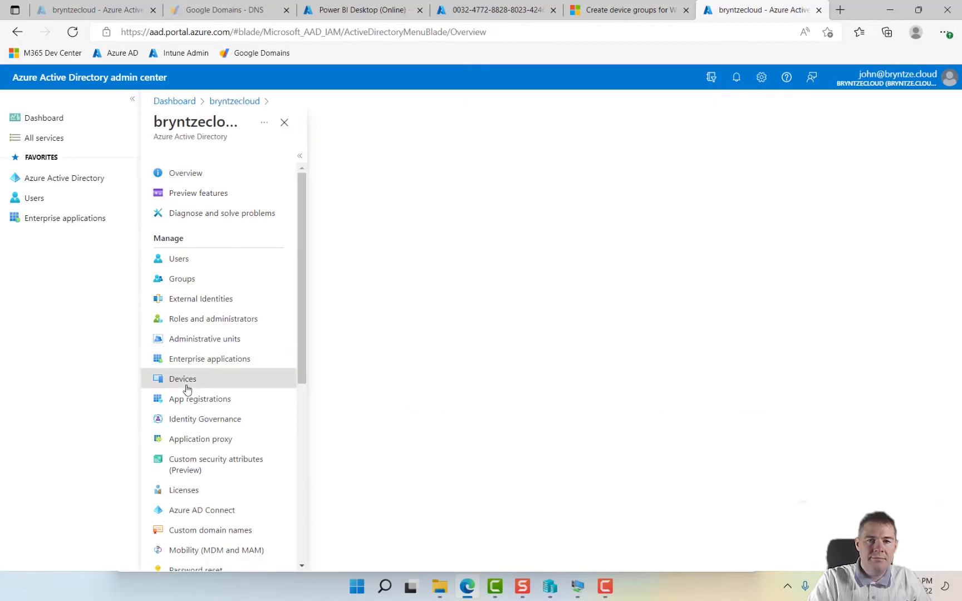
pyautogui.moveTo(398, 274)
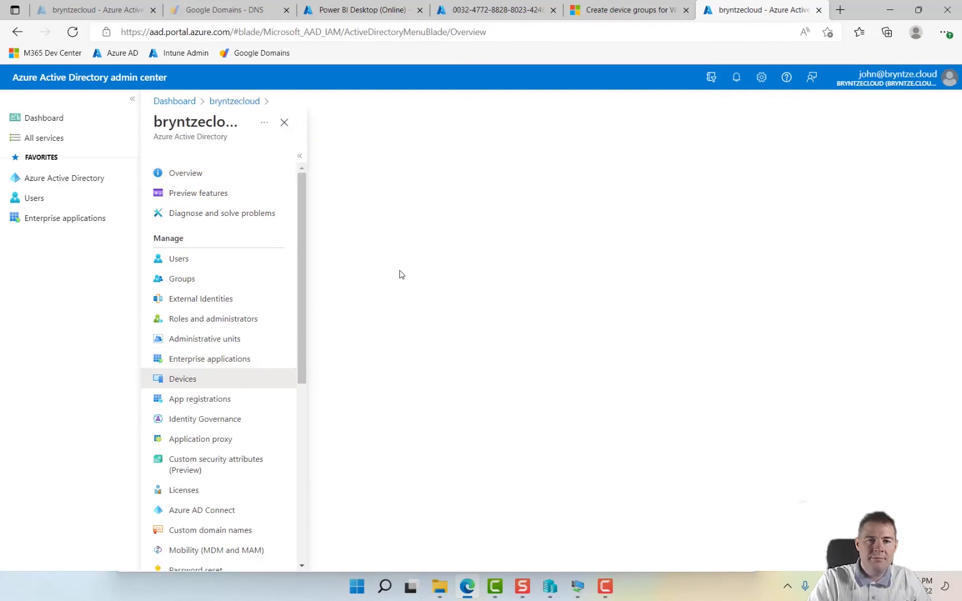
pyautogui.click(182, 379)
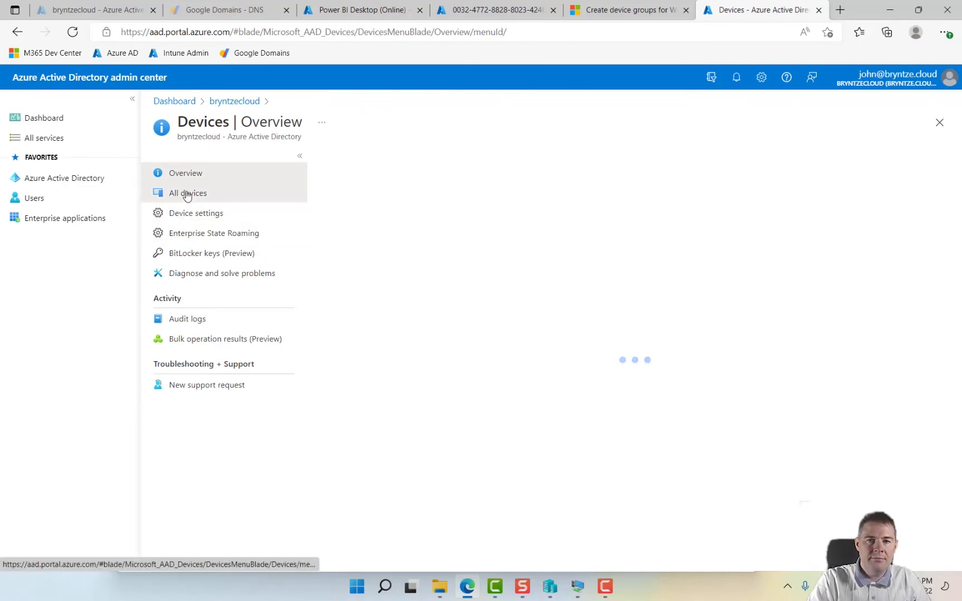
pyautogui.click(188, 193)
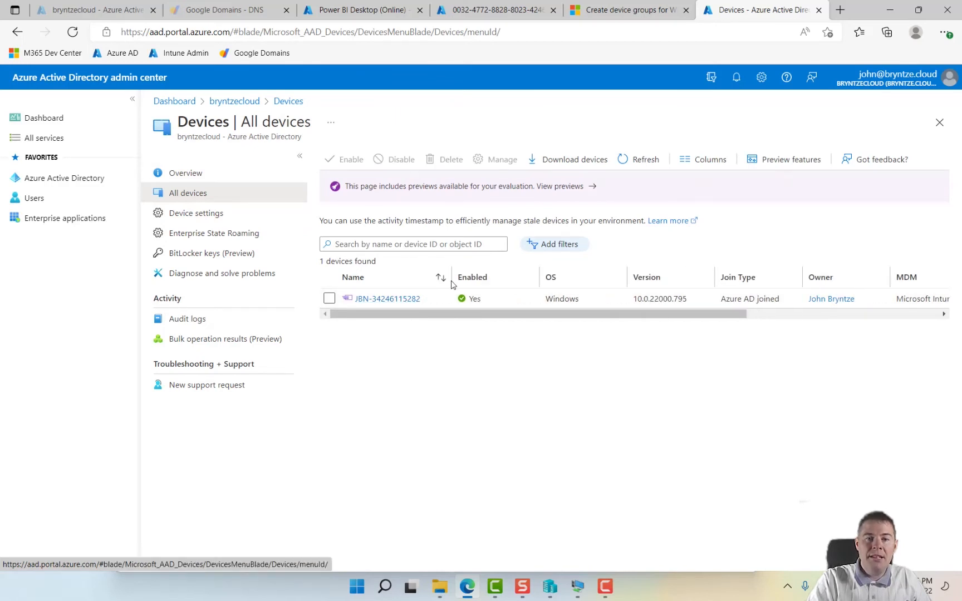
pyautogui.moveTo(387, 299)
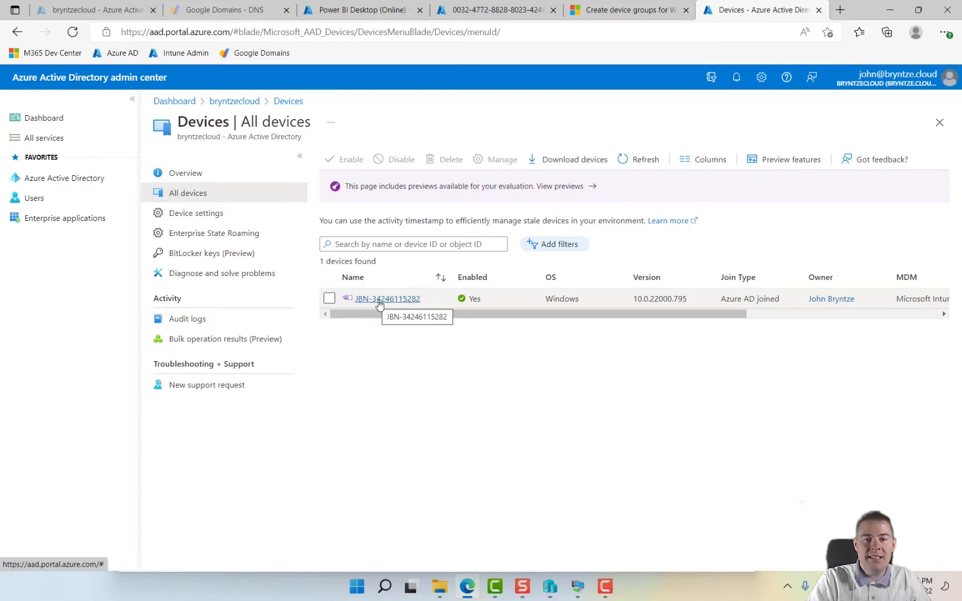
pyautogui.moveTo(548, 391)
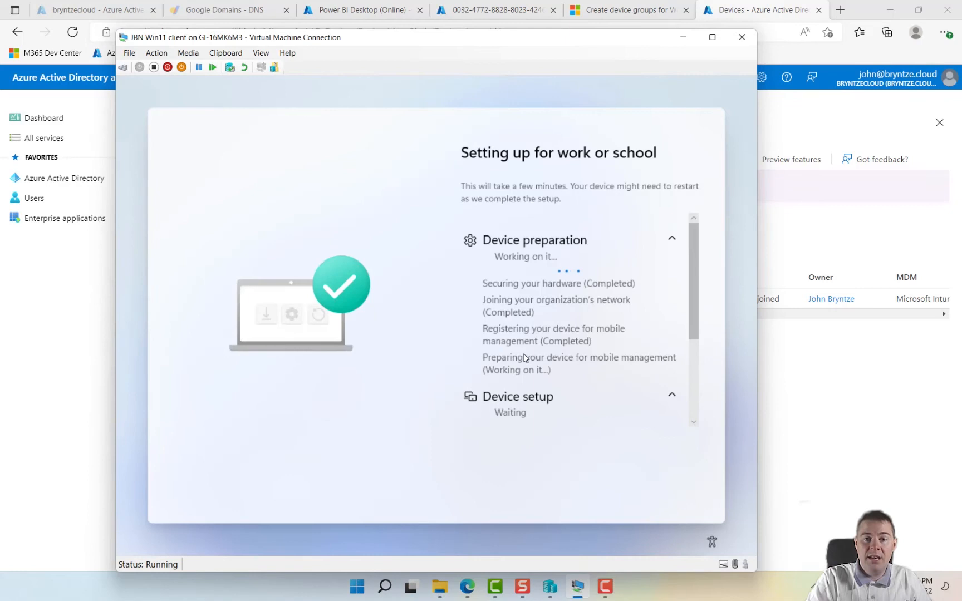
pyautogui.moveTo(649, 349)
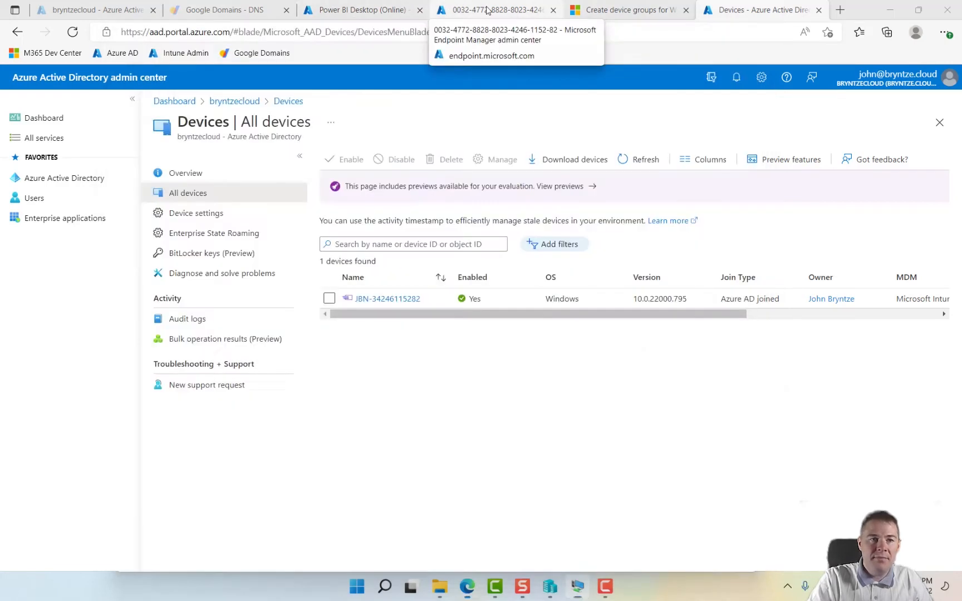
# Show Devices > All devices in the Endpoint Manager tab, then return to the VM setup screen.
pyautogui.click(494, 10)
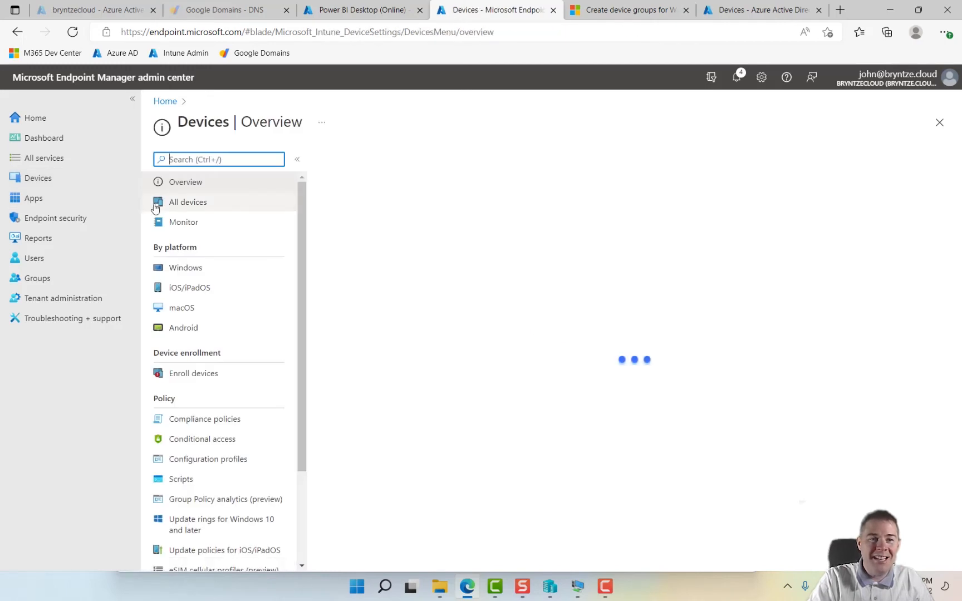
pyautogui.click(187, 202)
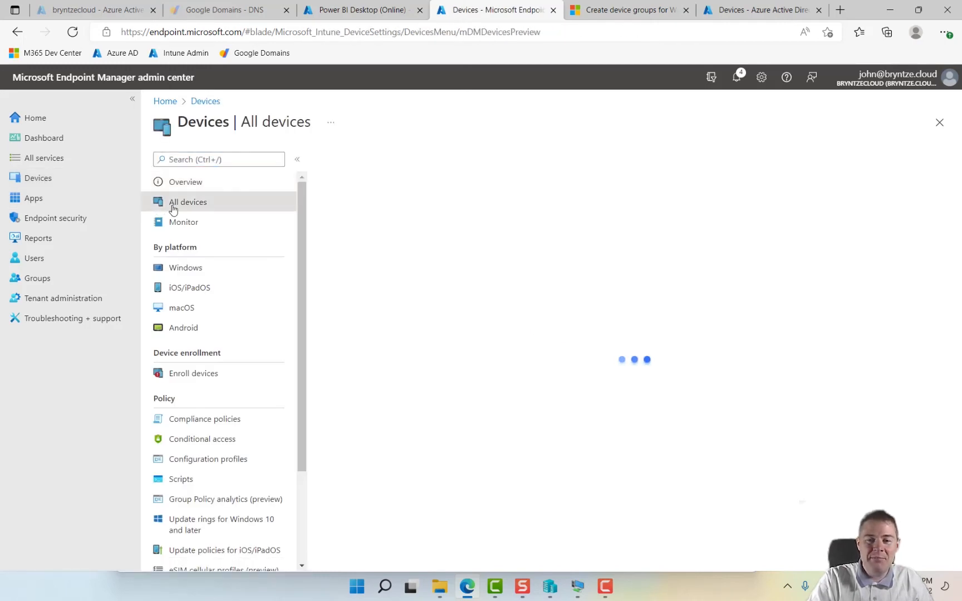
pyautogui.click(188, 201)
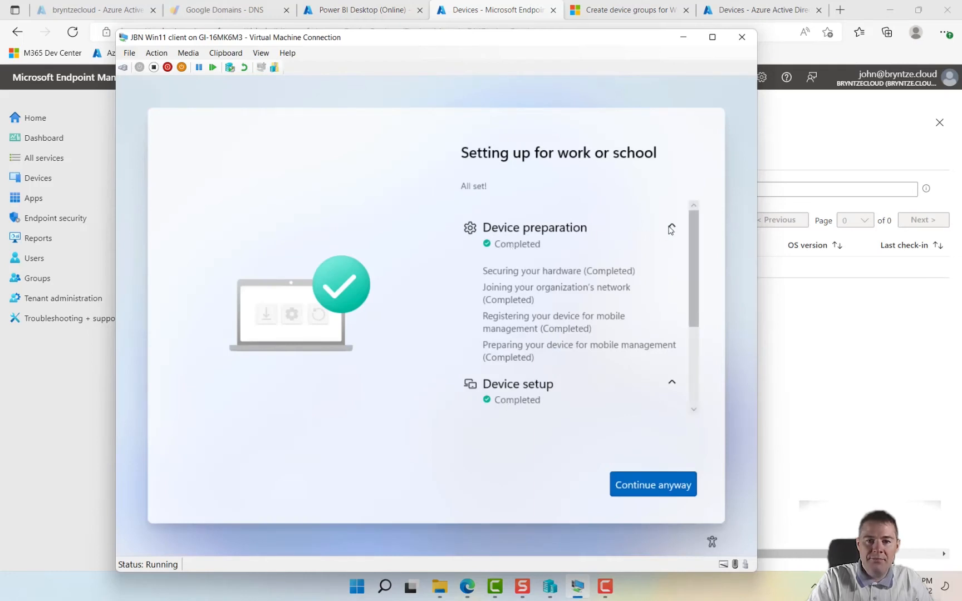
# Continue past the setup status, enter a character, and exit the VM's full-screen view.
pyautogui.click(651, 484)
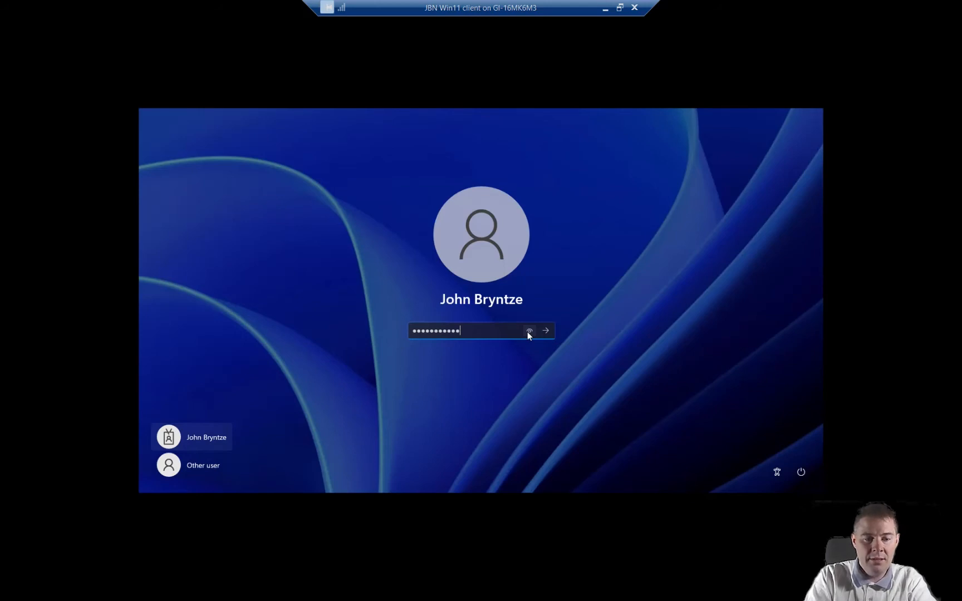
pyautogui.write('•')
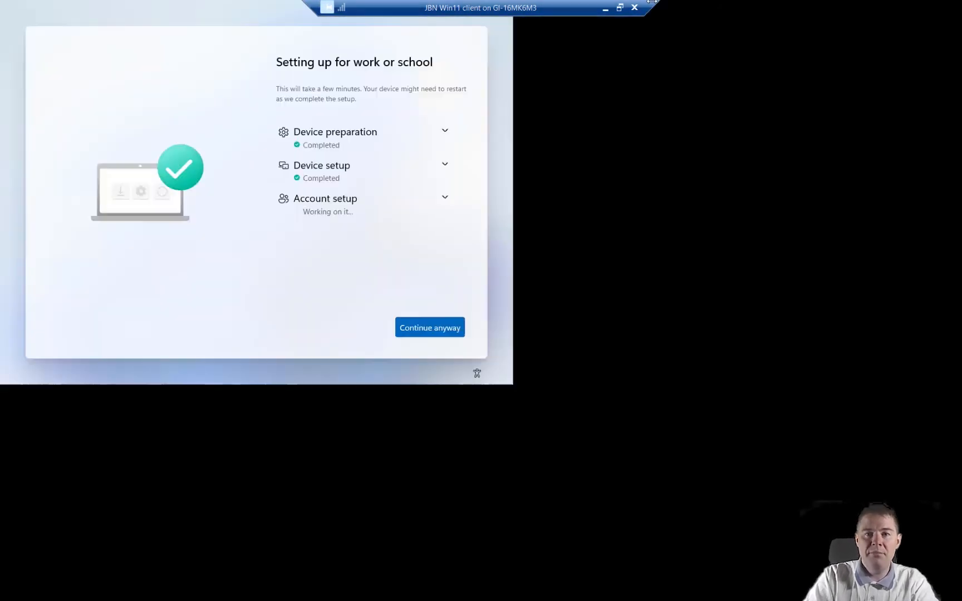
pyautogui.click(619, 7)
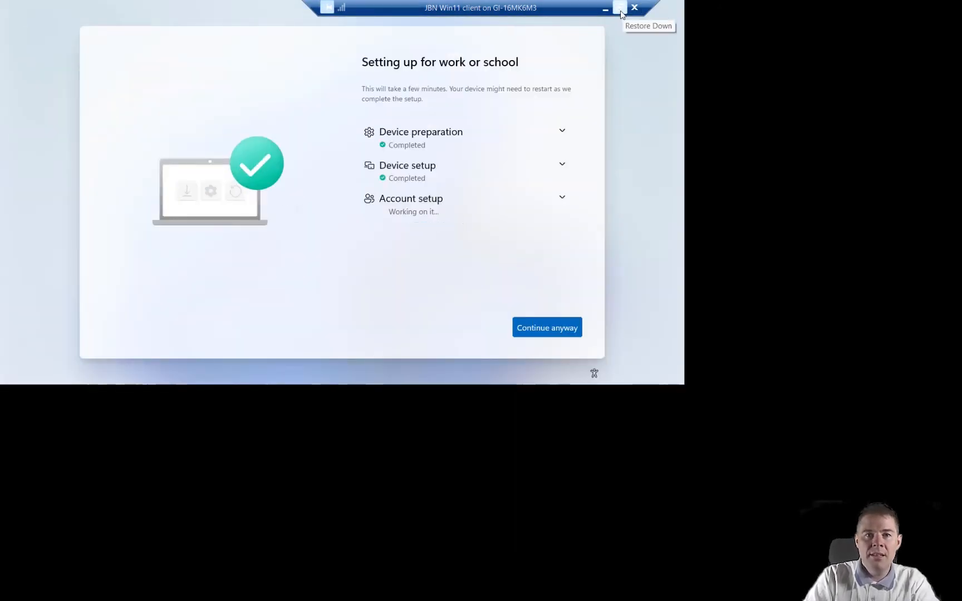
pyautogui.click(619, 7)
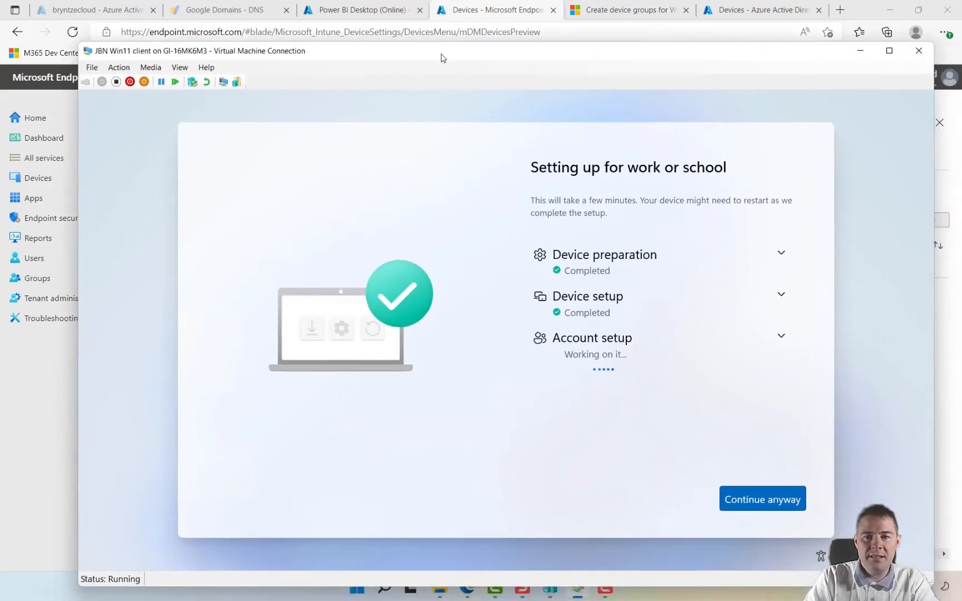
# Expand Device setup and Account setup, then continue once all stages complete.
pyautogui.click(781, 294)
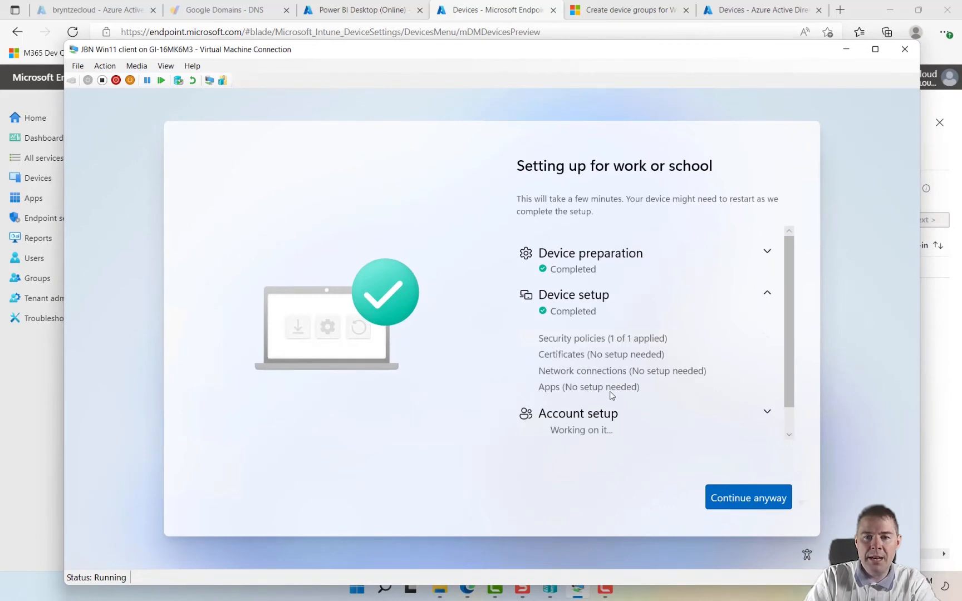
pyautogui.moveTo(590, 335)
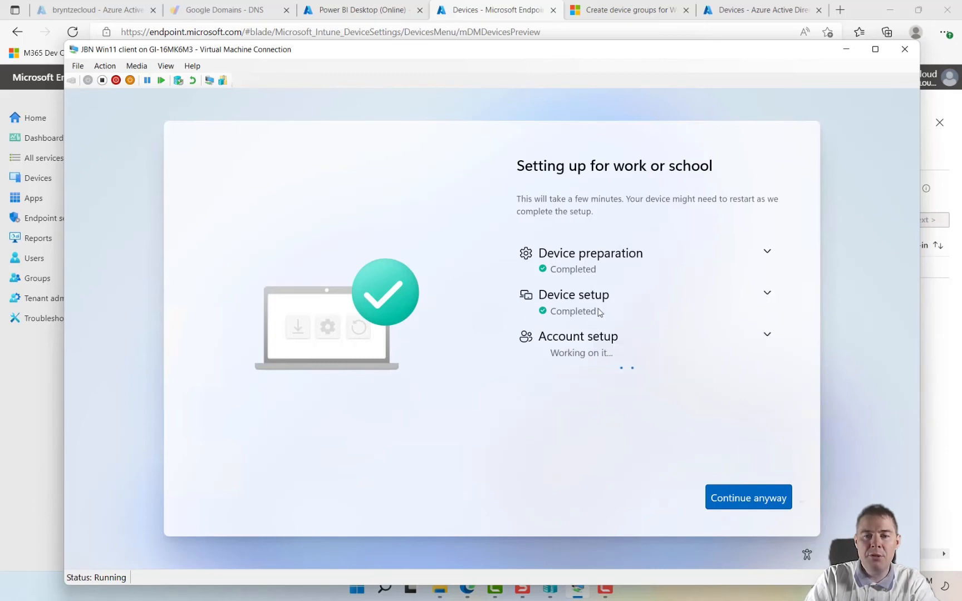
pyautogui.click(765, 334)
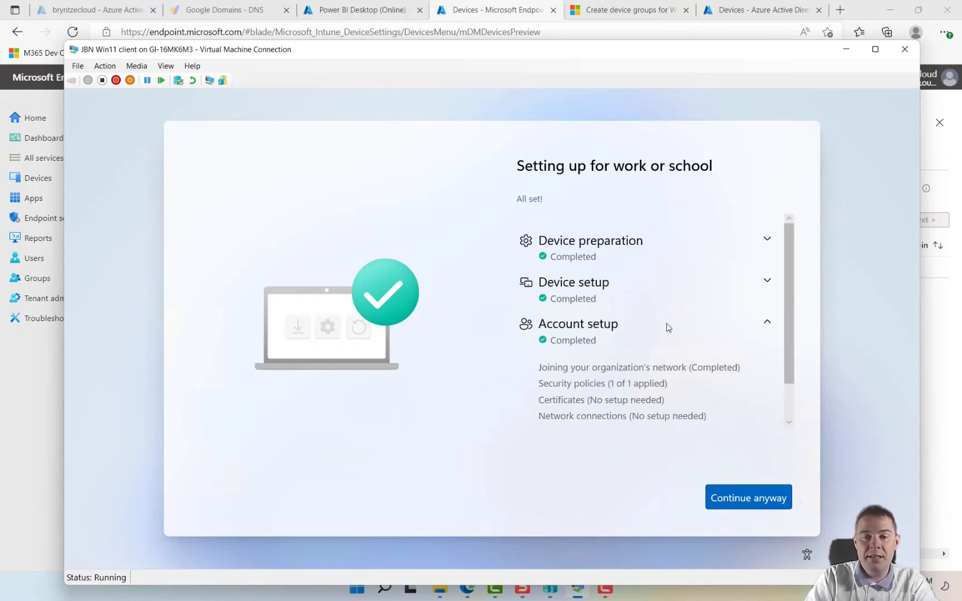
pyautogui.moveTo(583, 428)
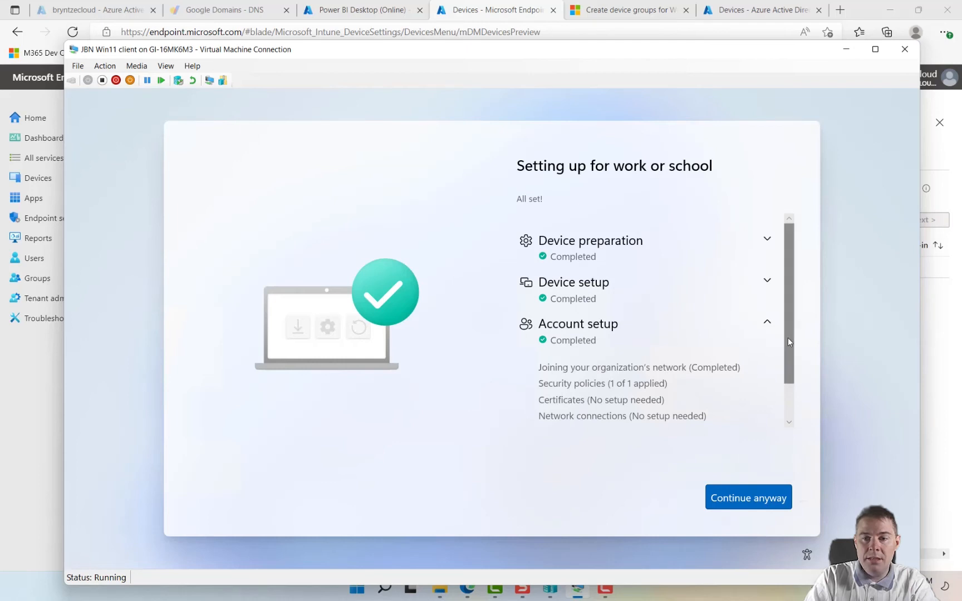
pyautogui.click(747, 497)
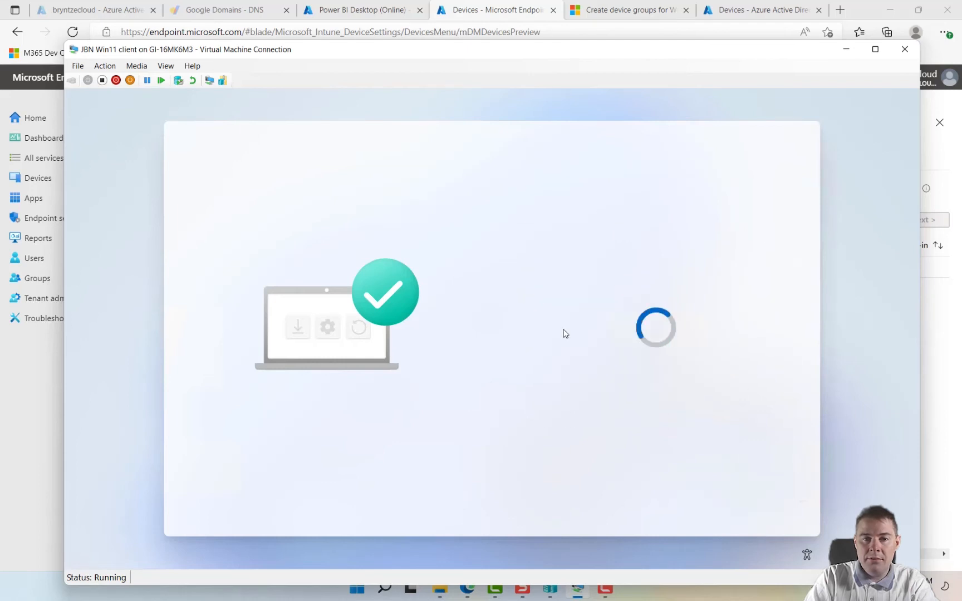
pyautogui.moveTo(517, 334)
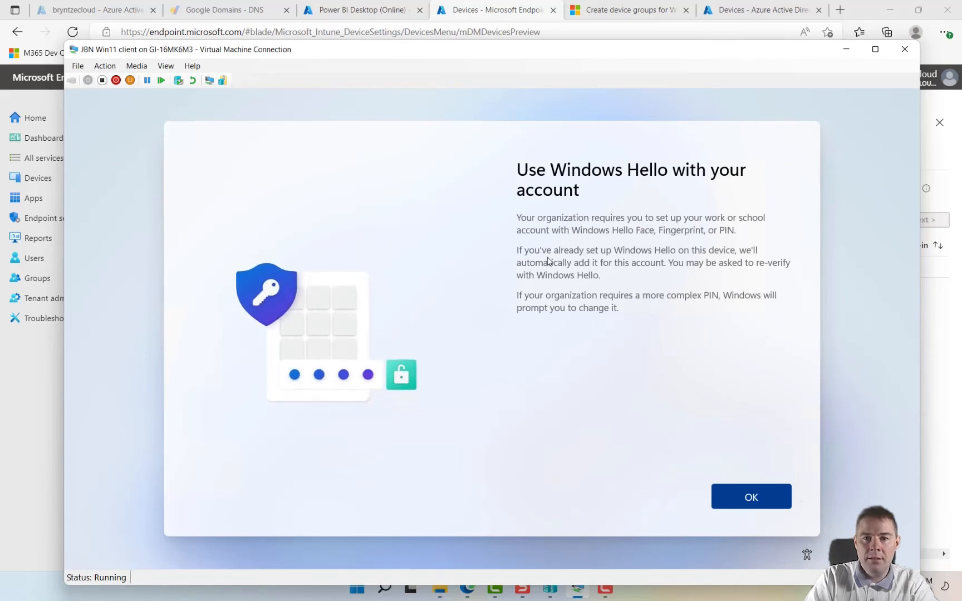
pyautogui.moveTo(751, 497)
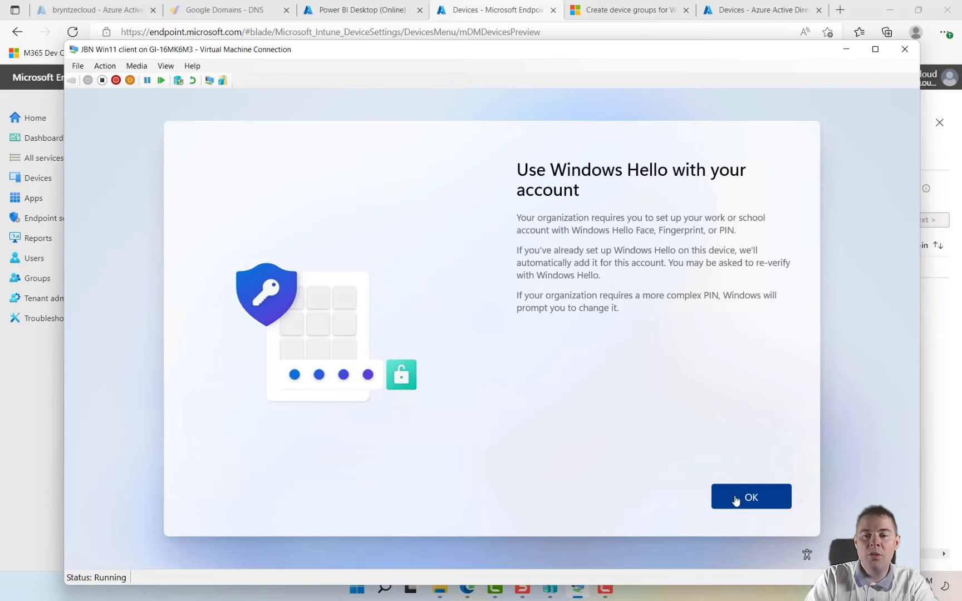
pyautogui.moveTo(750, 505)
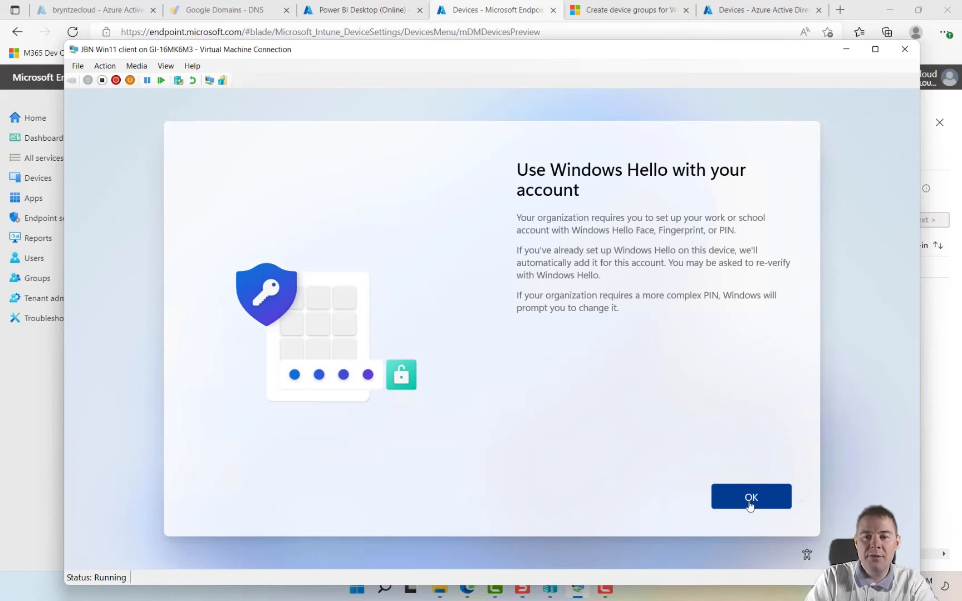
# Acknowledge the Windows Hello notice and start the Keep your account secure wizard.
pyautogui.click(750, 496)
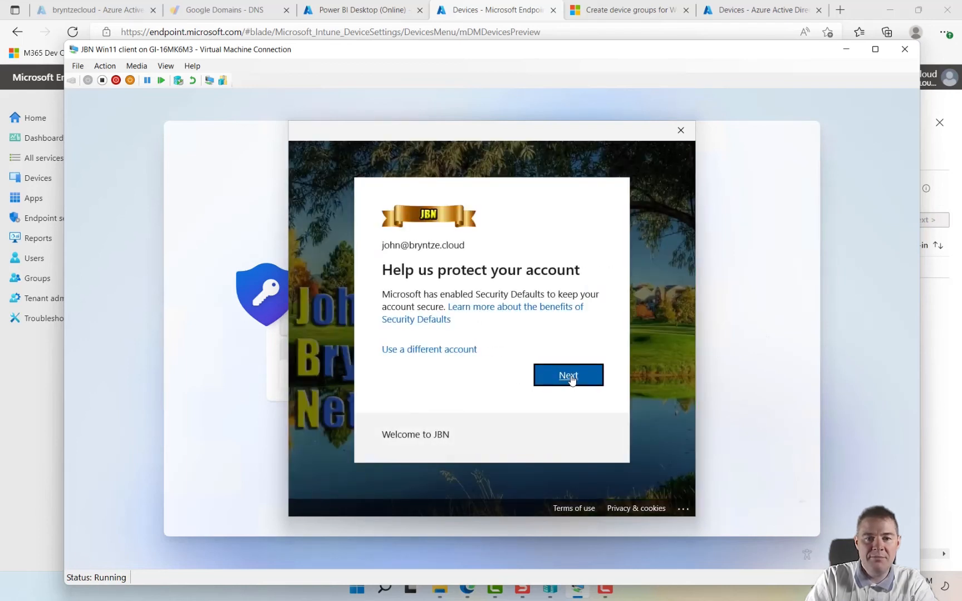
pyautogui.click(567, 375)
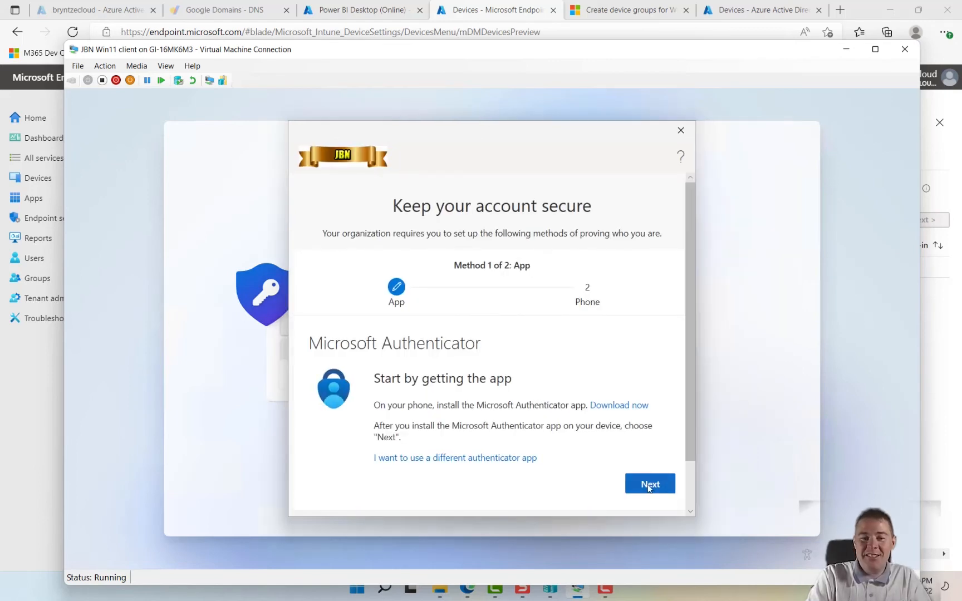
# Pair Microsoft Authenticator by scanning the QR code and approving the test notification.
pyautogui.click(649, 483)
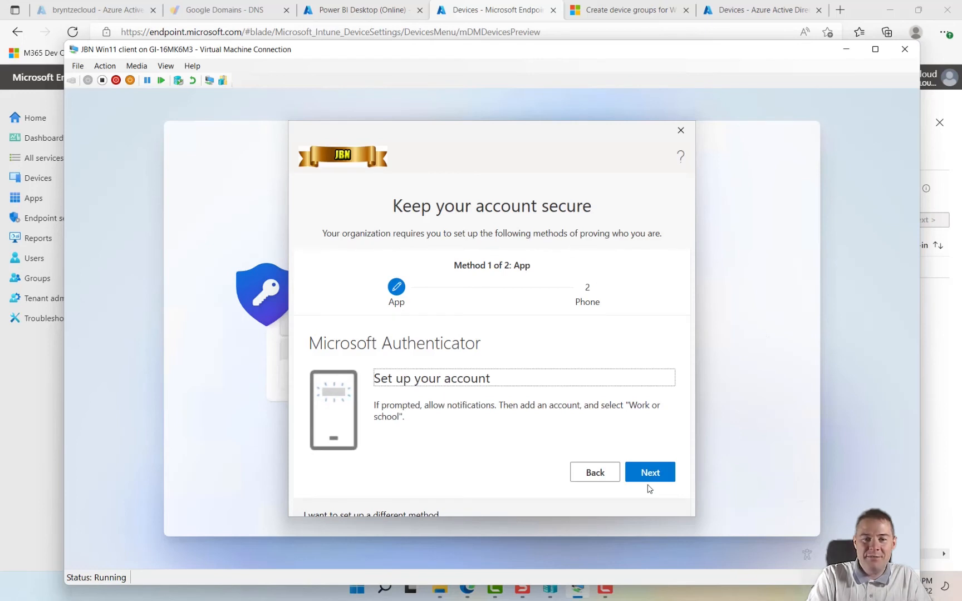
pyautogui.click(649, 472)
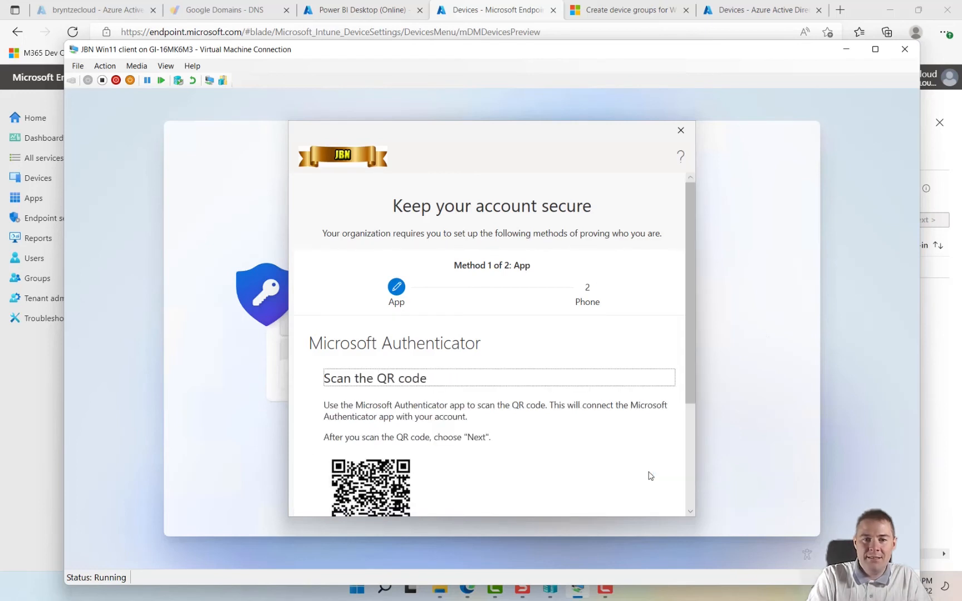
pyautogui.scroll(-3)
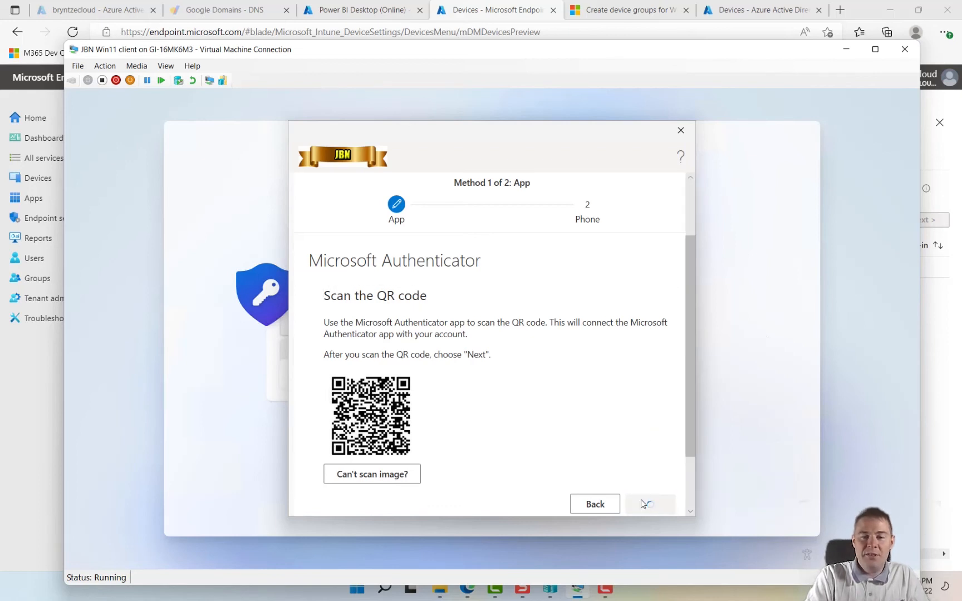
pyautogui.click(649, 503)
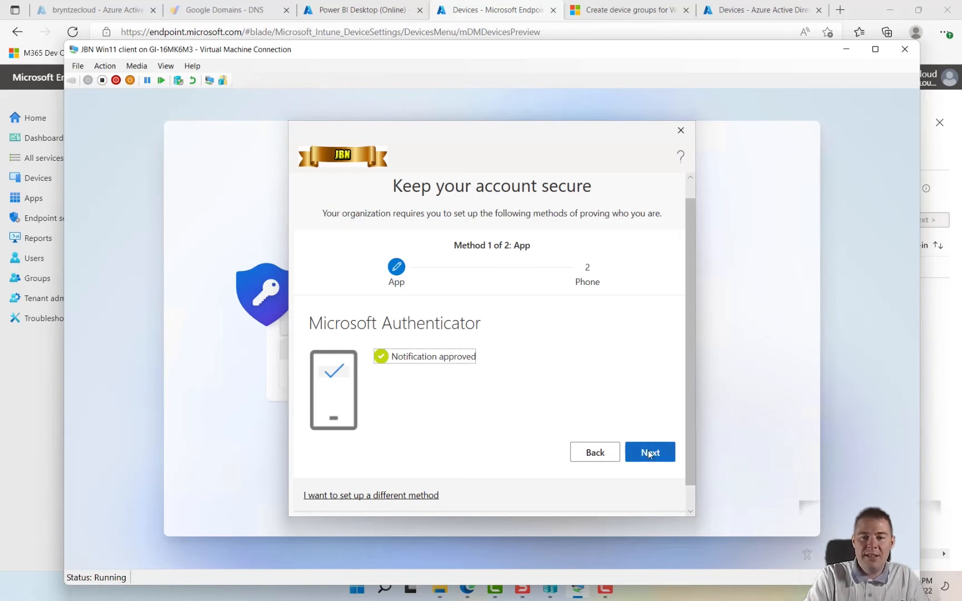
pyautogui.click(649, 452)
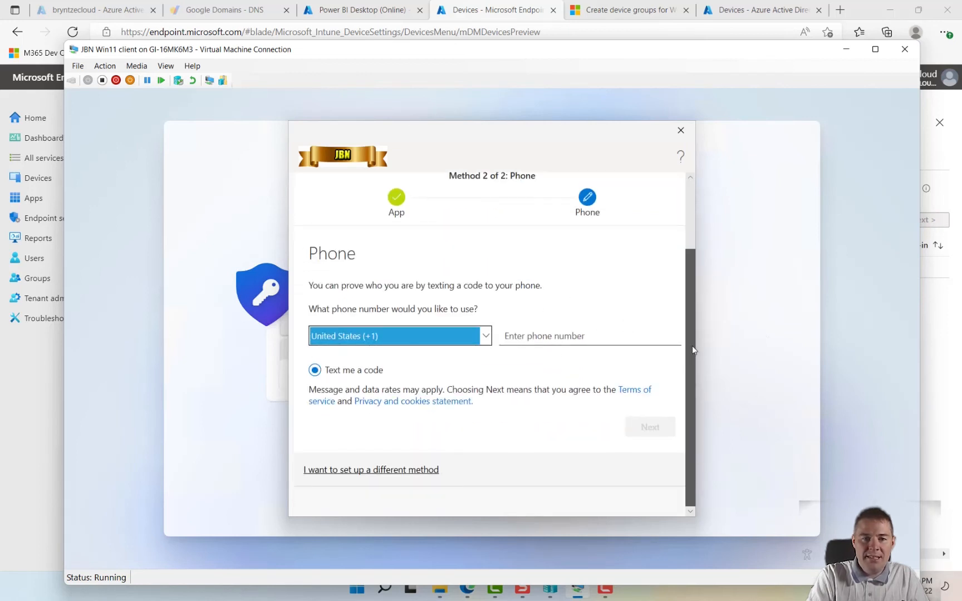
# Register a France (+33) phone number and verify it with the SMS code.
pyautogui.click(398, 336)
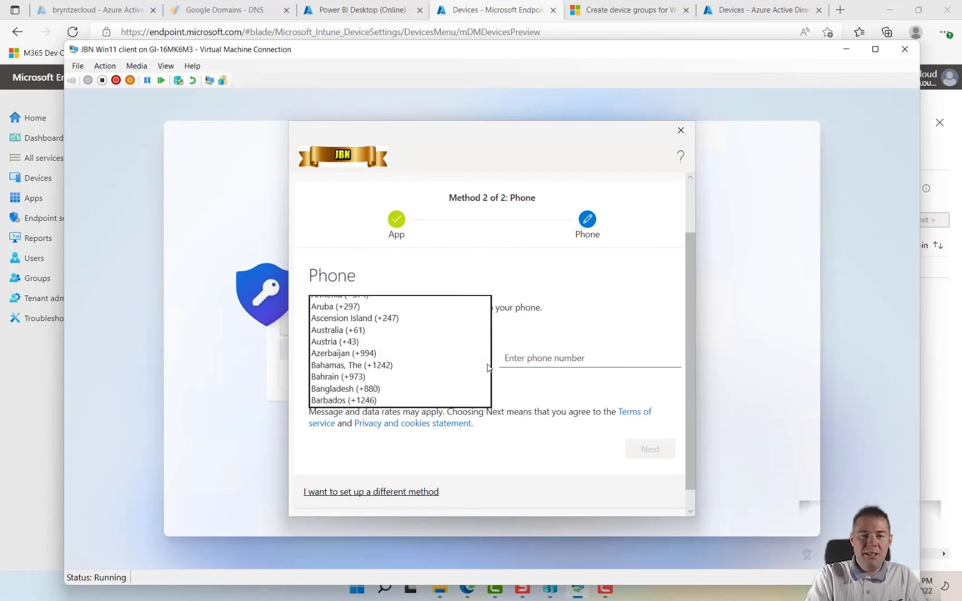
pyautogui.scroll(-3)
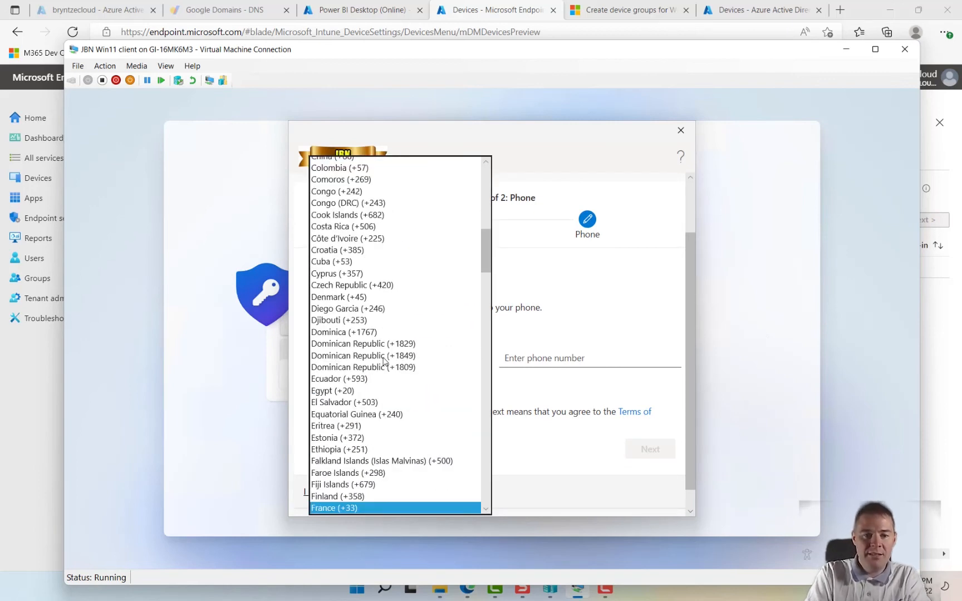
pyautogui.click(335, 507)
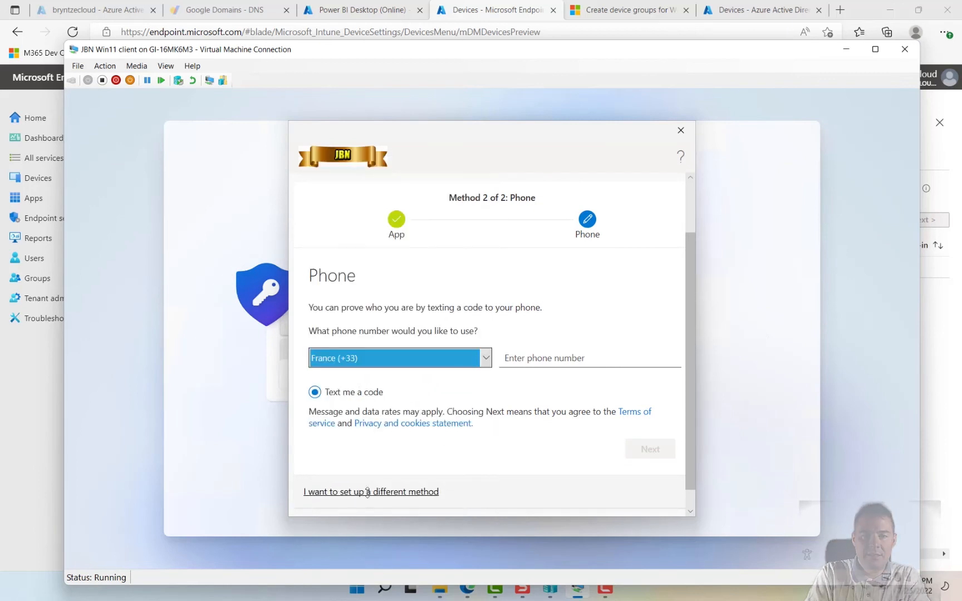
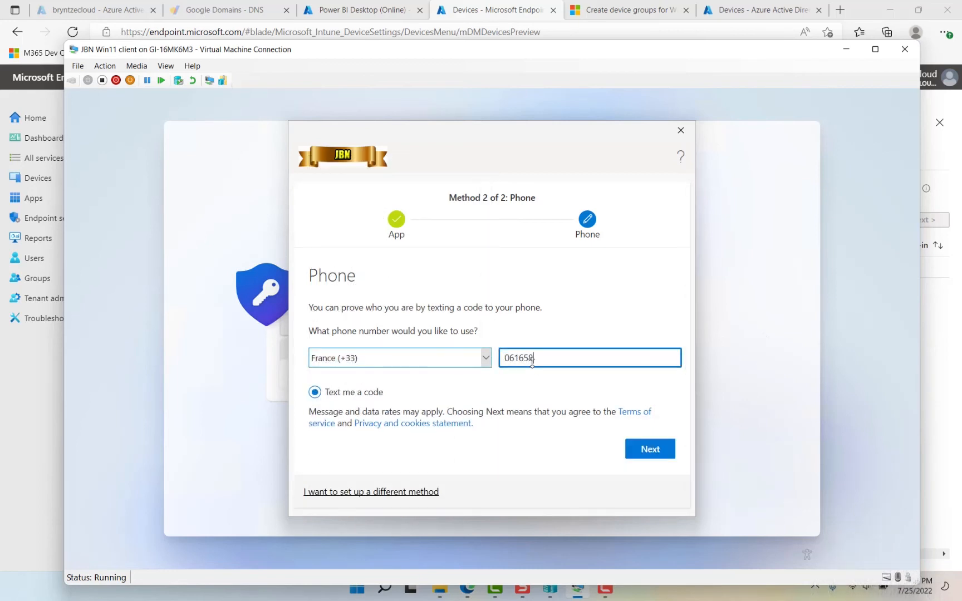
pyautogui.click(649, 448)
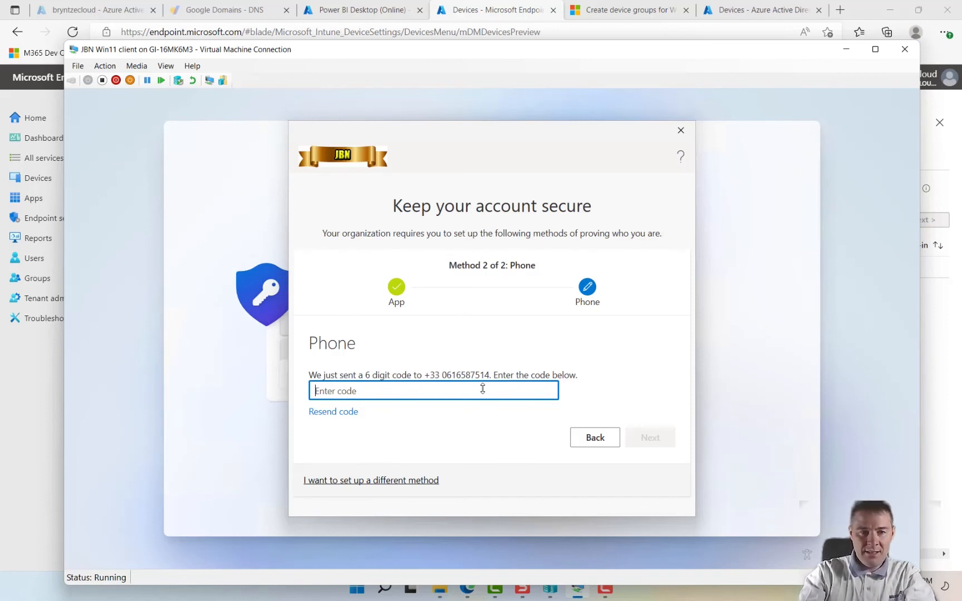
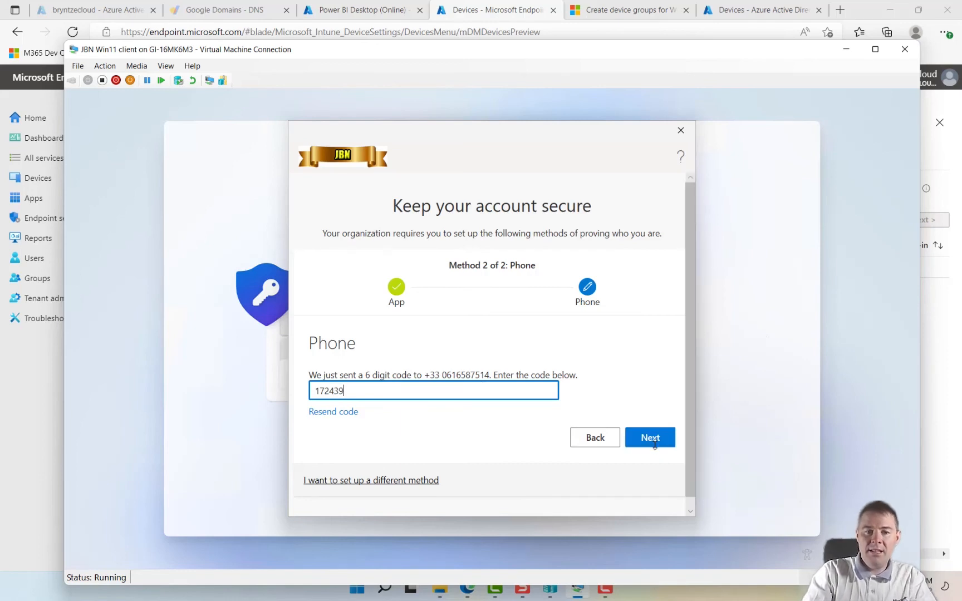
pyautogui.click(649, 437)
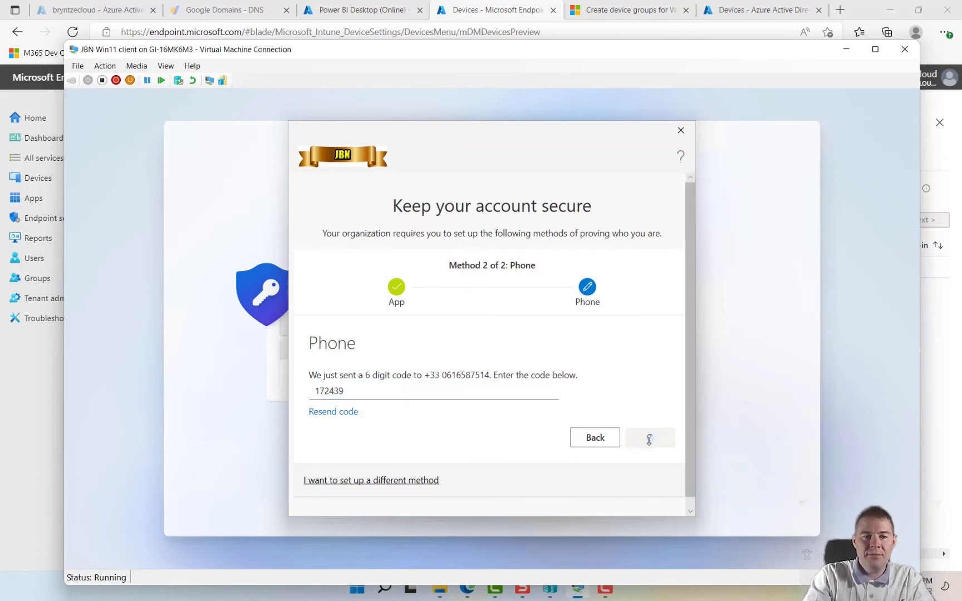
pyautogui.click(649, 438)
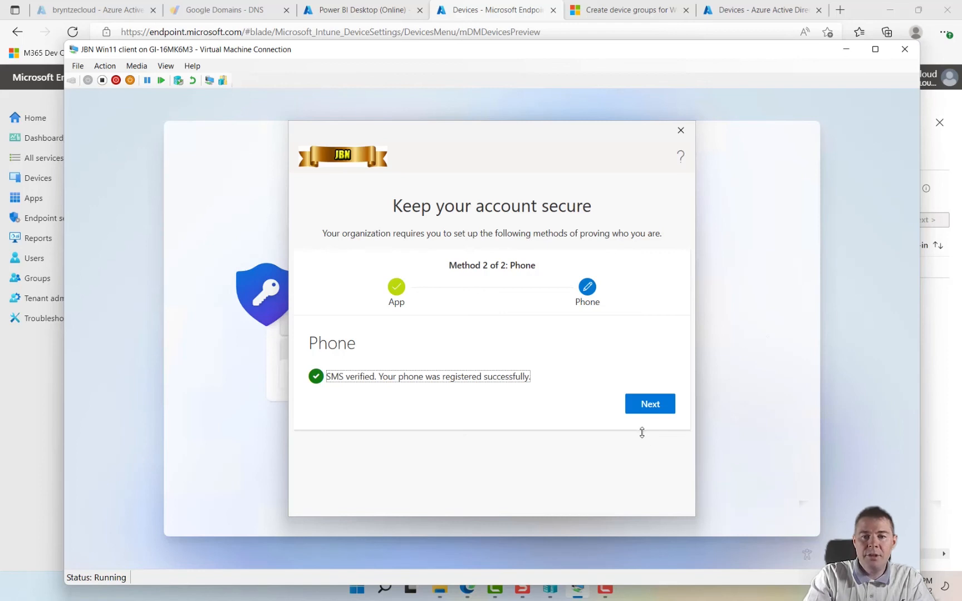
pyautogui.click(649, 403)
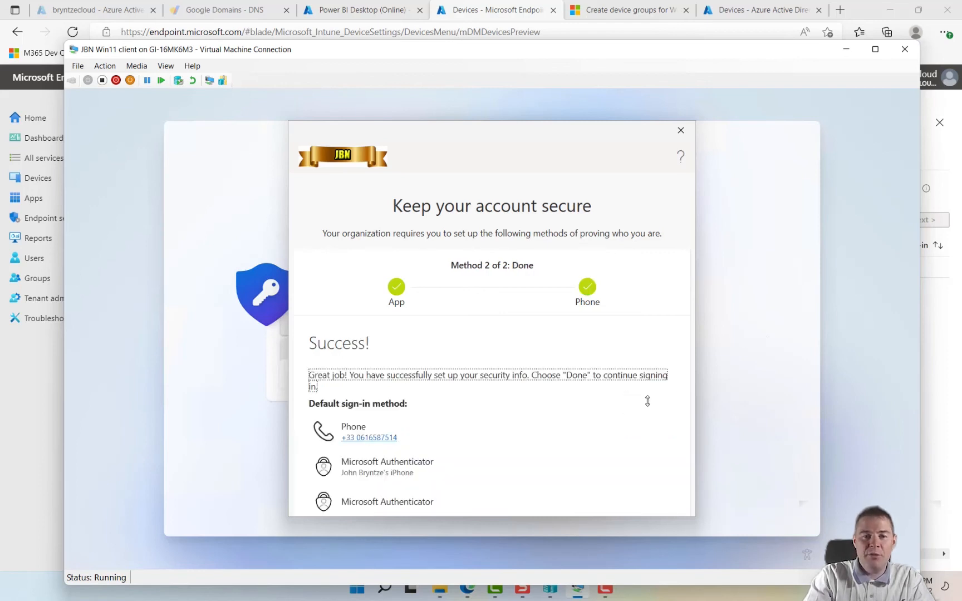
# Close the security info Success page and approve the Authenticator sign-in, reaching PIN setup.
pyautogui.scroll(-3)
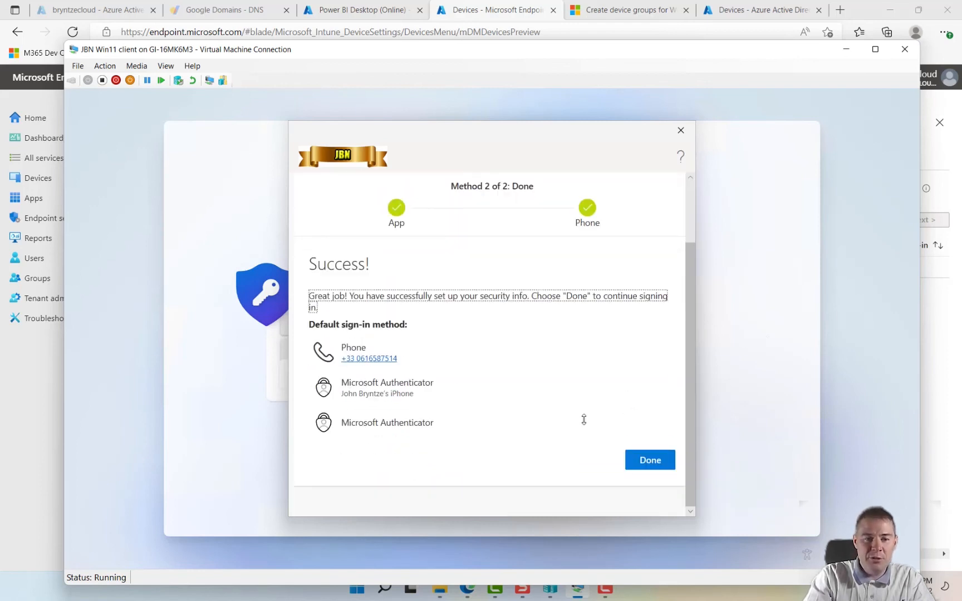
pyautogui.moveTo(479, 363)
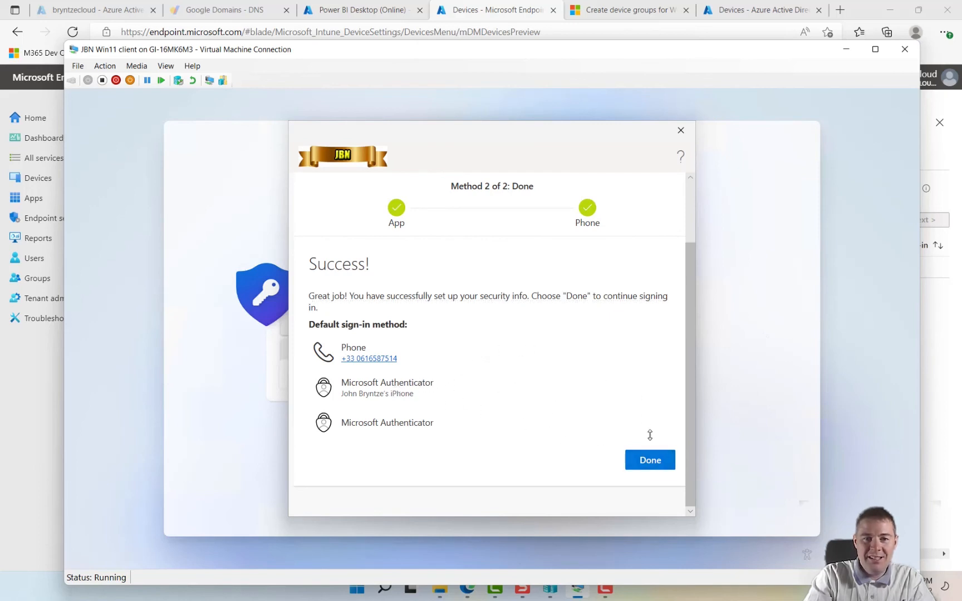
pyautogui.click(649, 460)
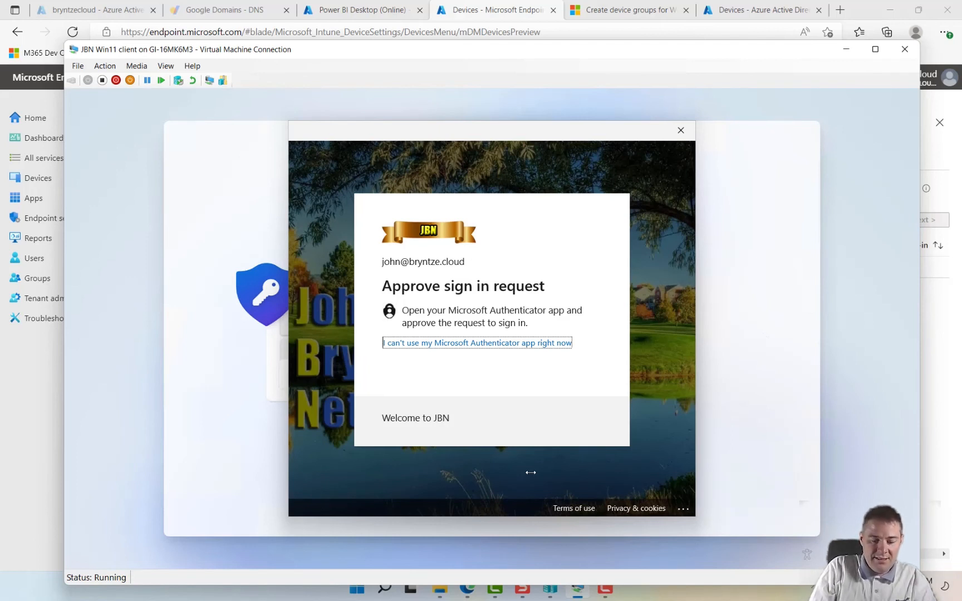
pyautogui.click(476, 343)
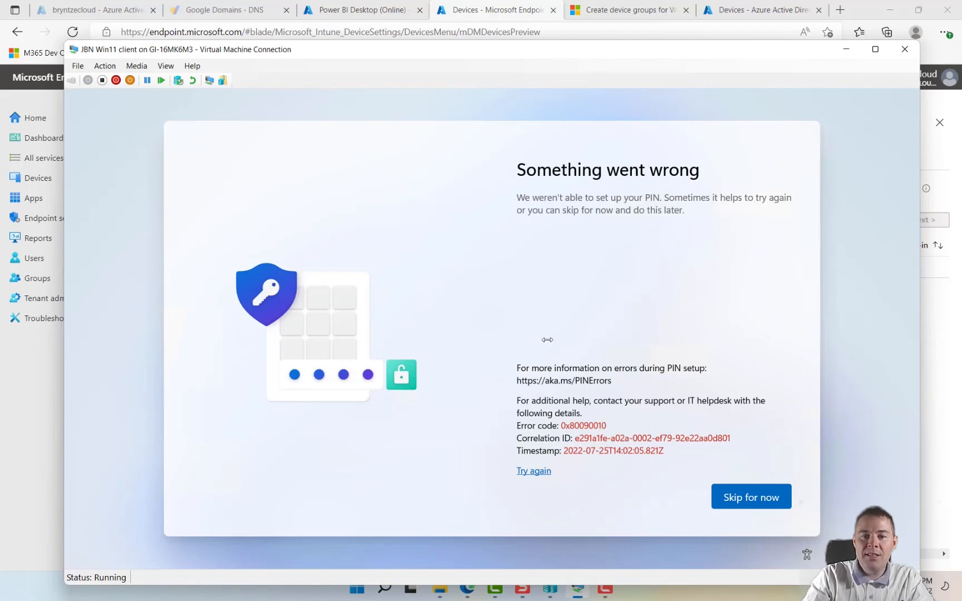
pyautogui.moveTo(721, 484)
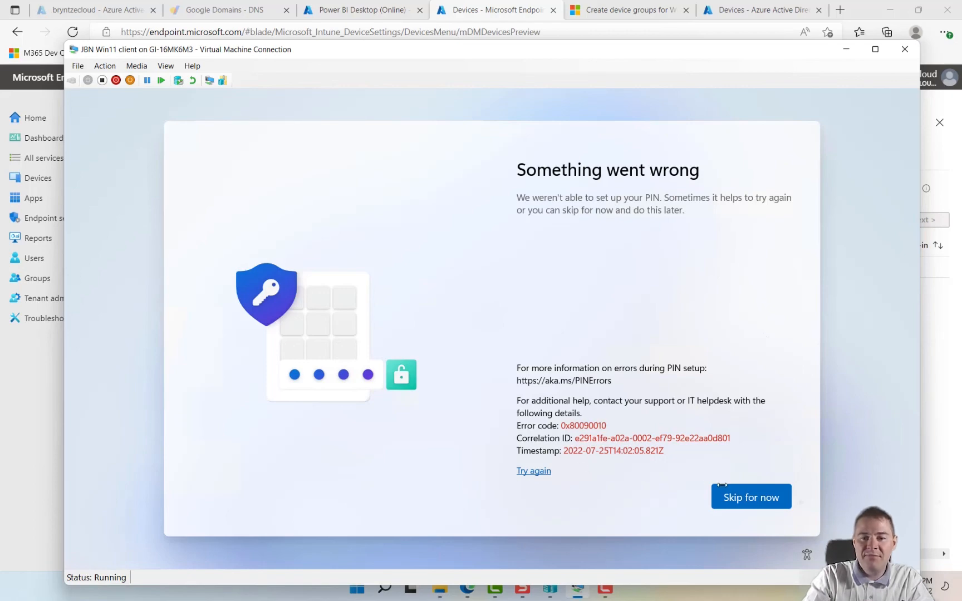
# Skip Windows Hello PIN setup, then search 'setting' from Start and launch Settings.
pyautogui.click(750, 497)
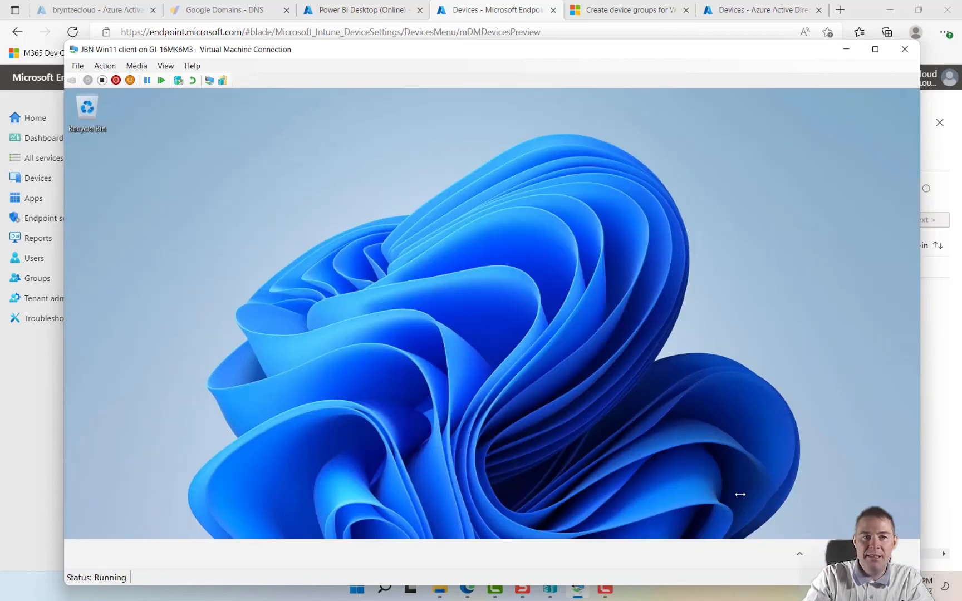
pyautogui.click(409, 554)
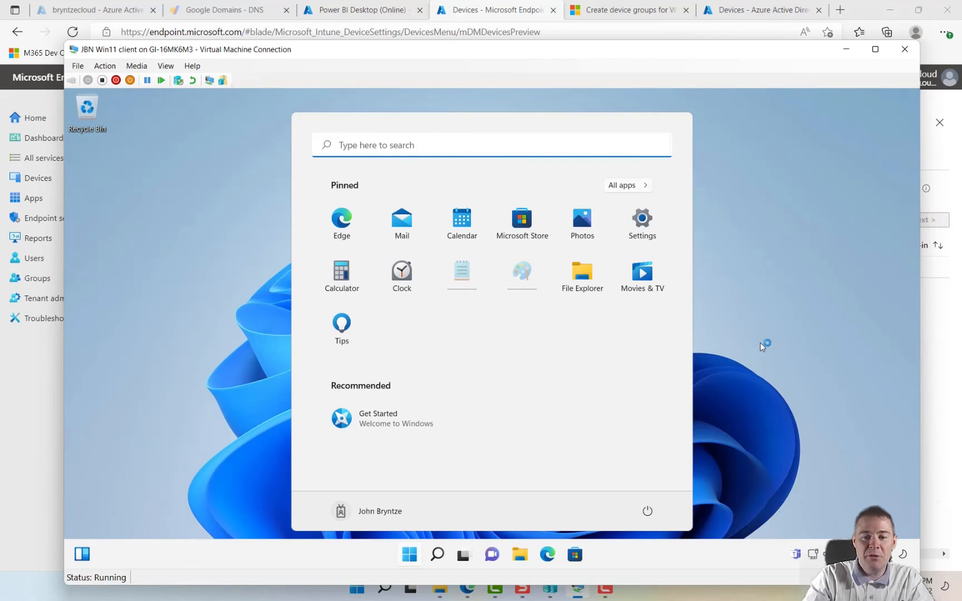
pyautogui.click(409, 554)
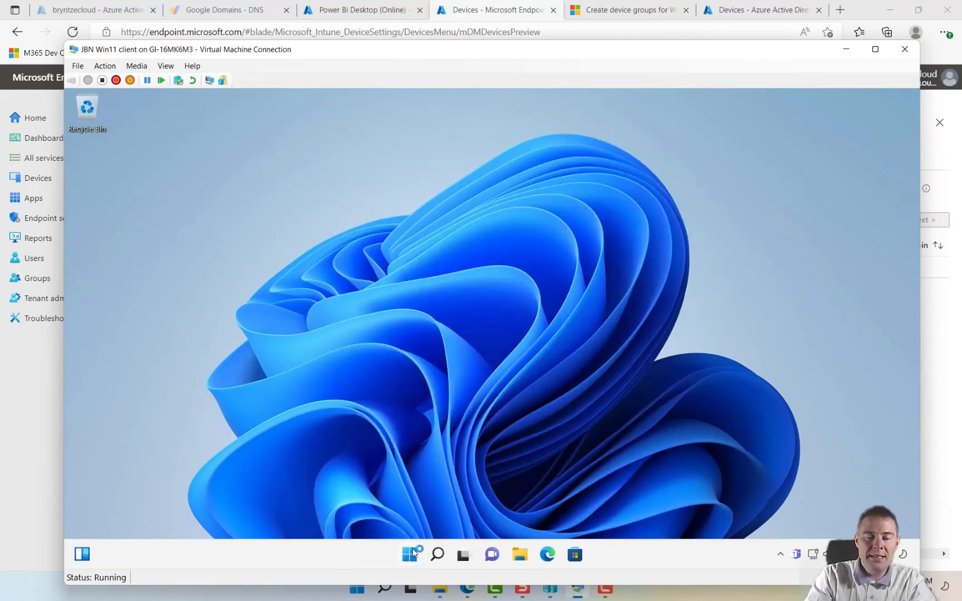
pyautogui.click(410, 554)
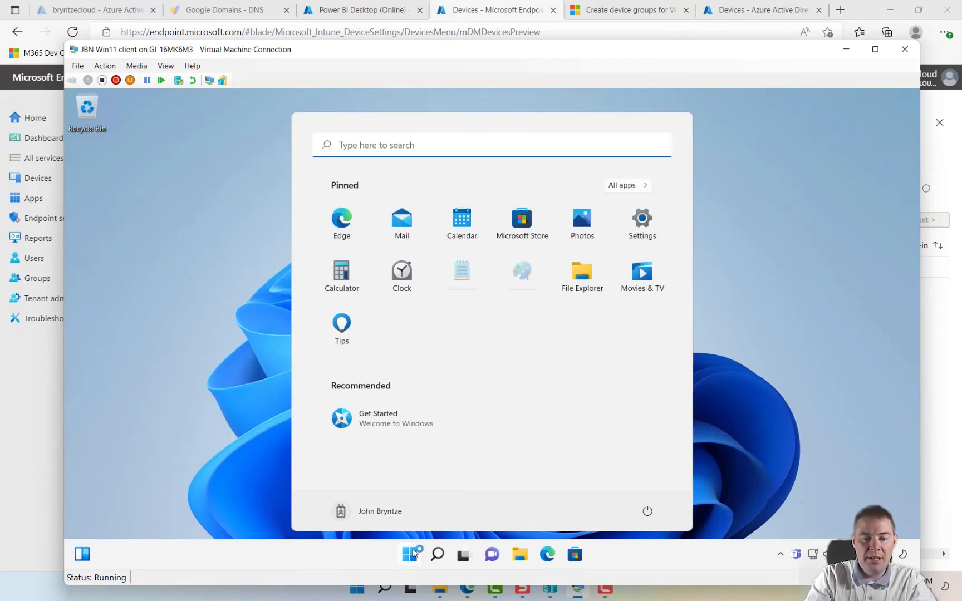
pyautogui.write('setting')
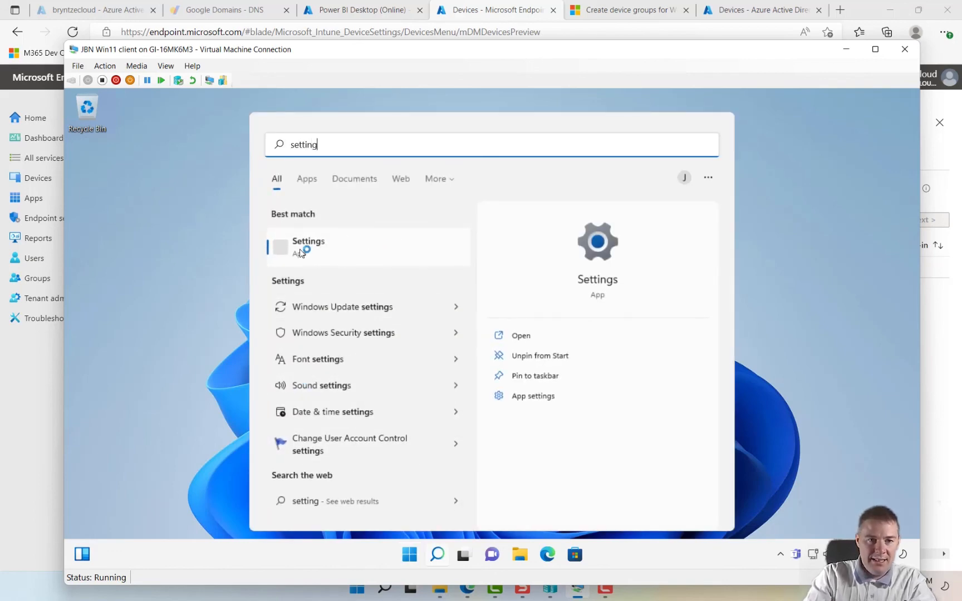
pyautogui.click(307, 247)
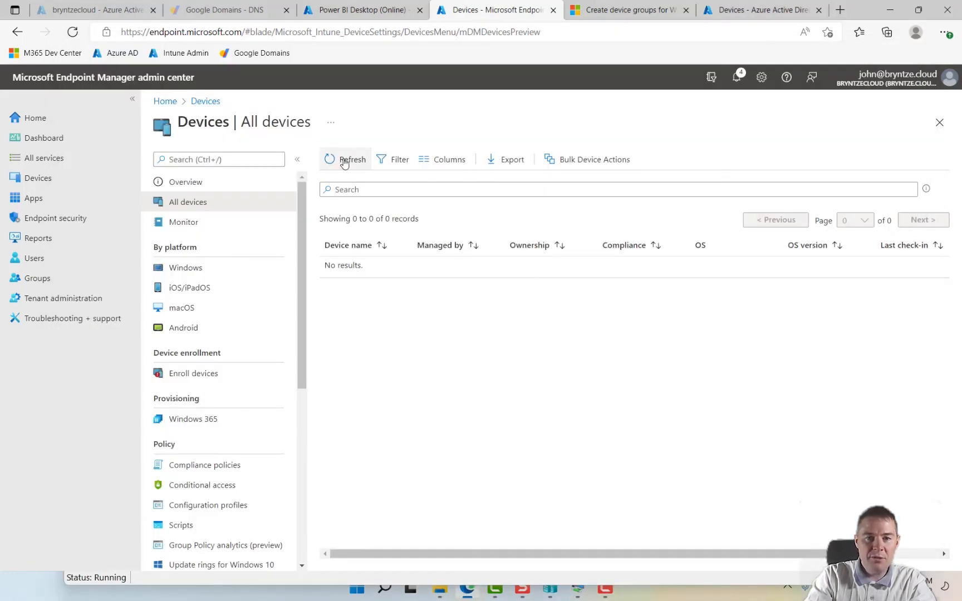
pyautogui.click(345, 160)
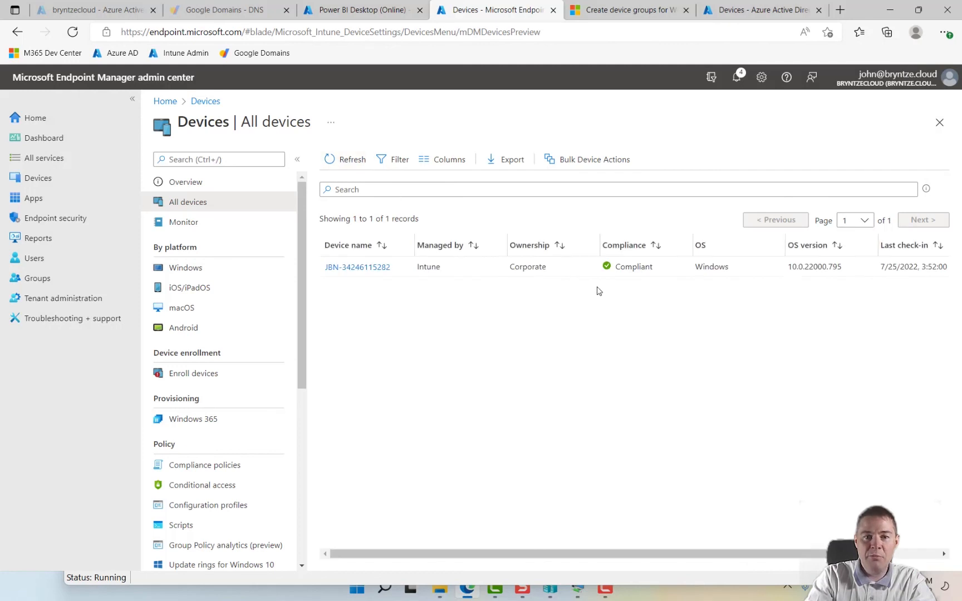
pyautogui.moveTo(357, 266)
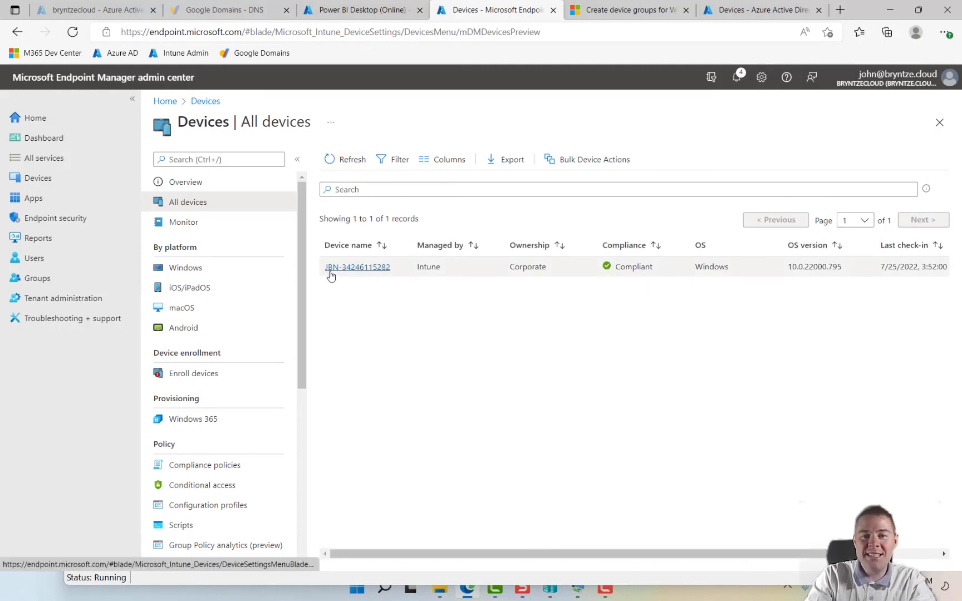
pyautogui.moveTo(581, 271)
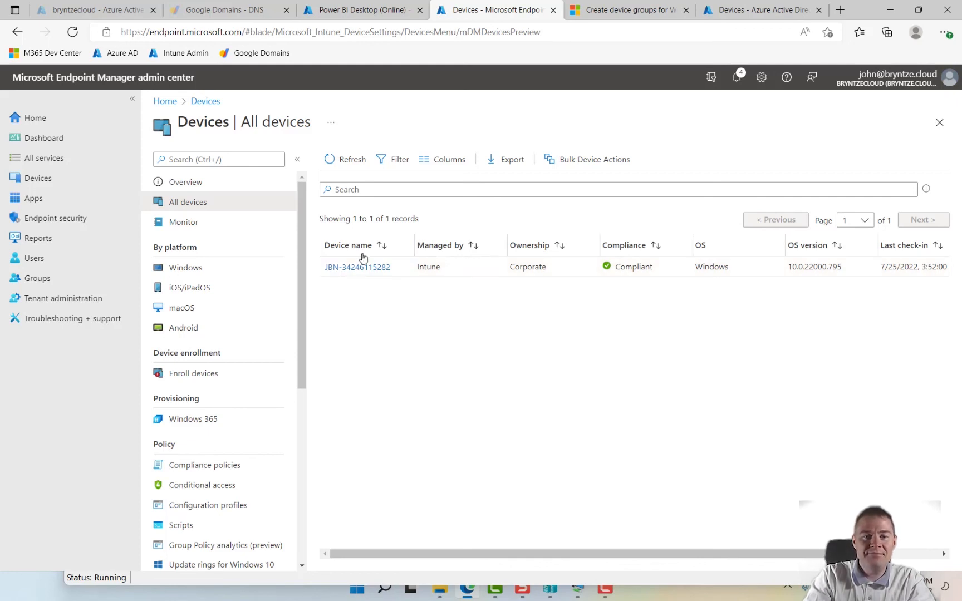
pyautogui.moveTo(605, 463)
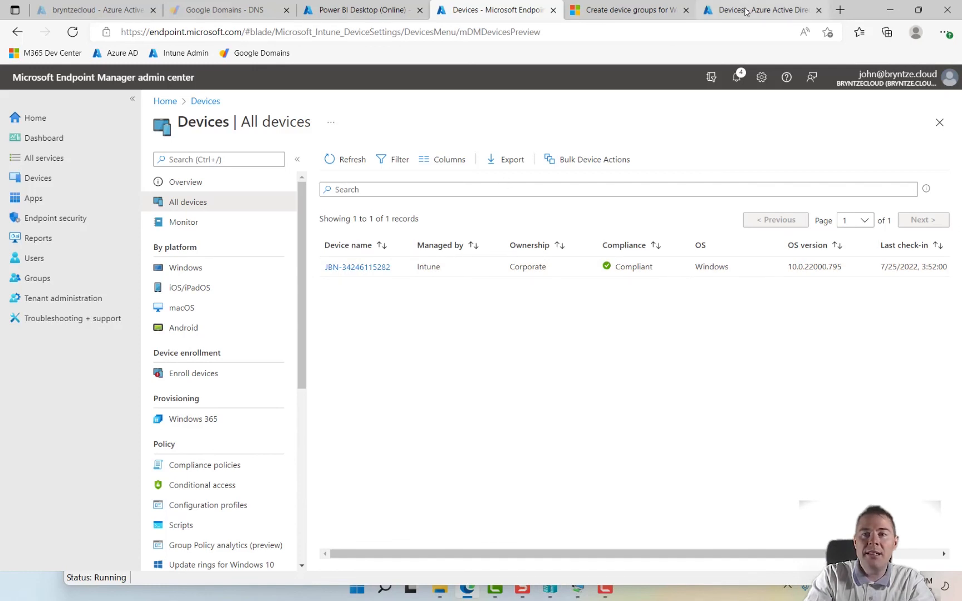
pyautogui.click(761, 10)
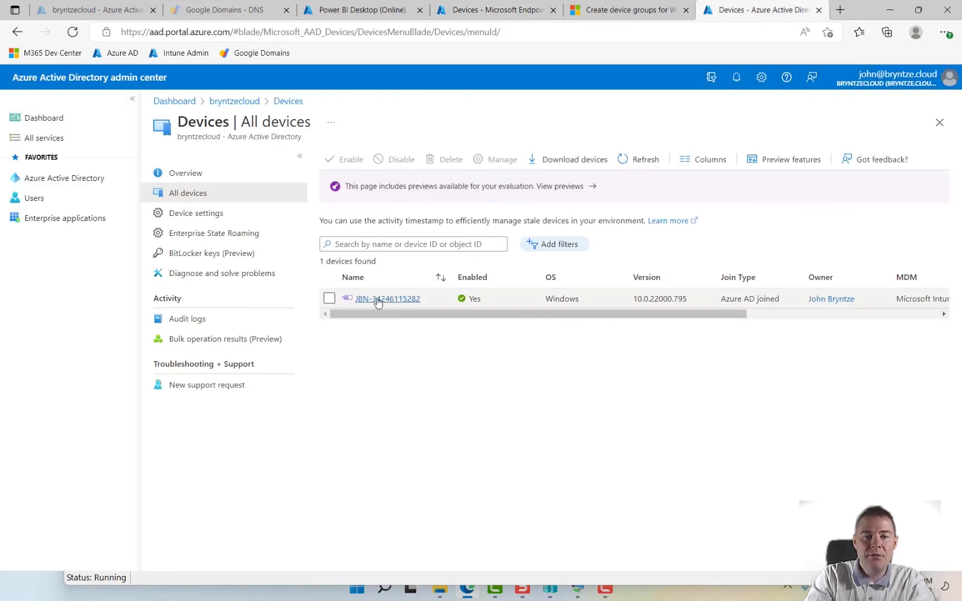
pyautogui.click(494, 10)
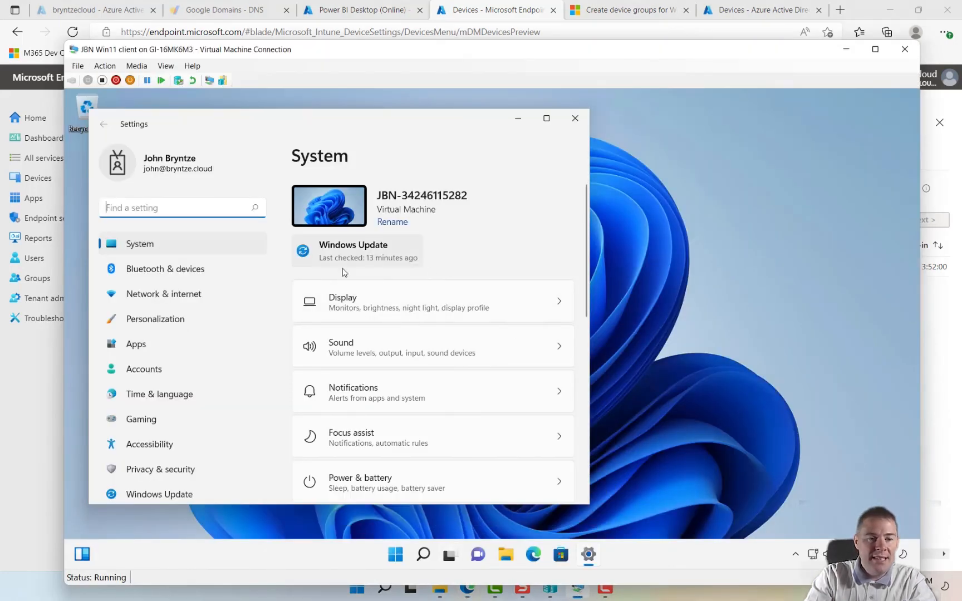
pyautogui.moveTo(144, 368)
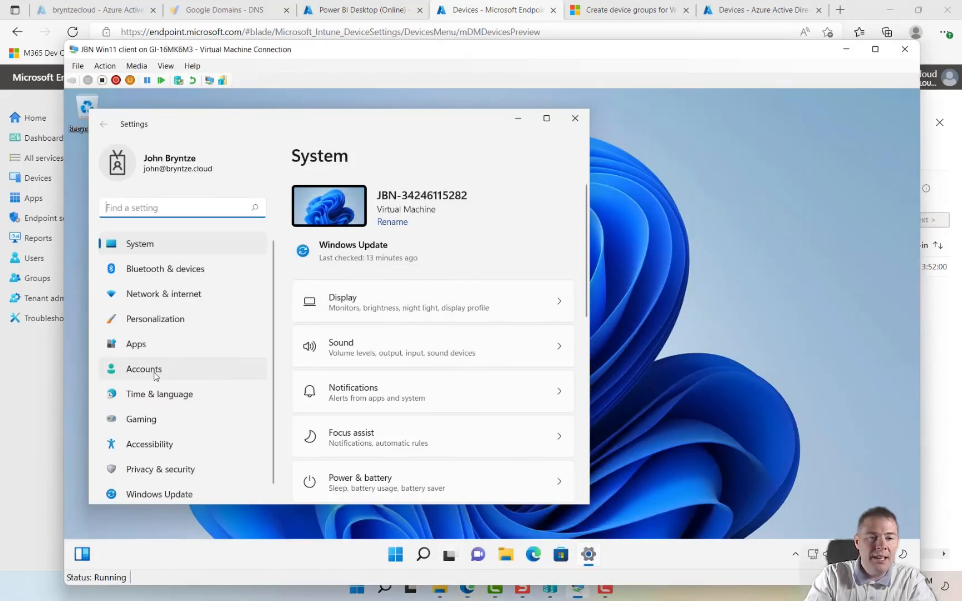
# View the Access work or school account info showing bryntzecloud management and successful sync.
pyautogui.click(143, 369)
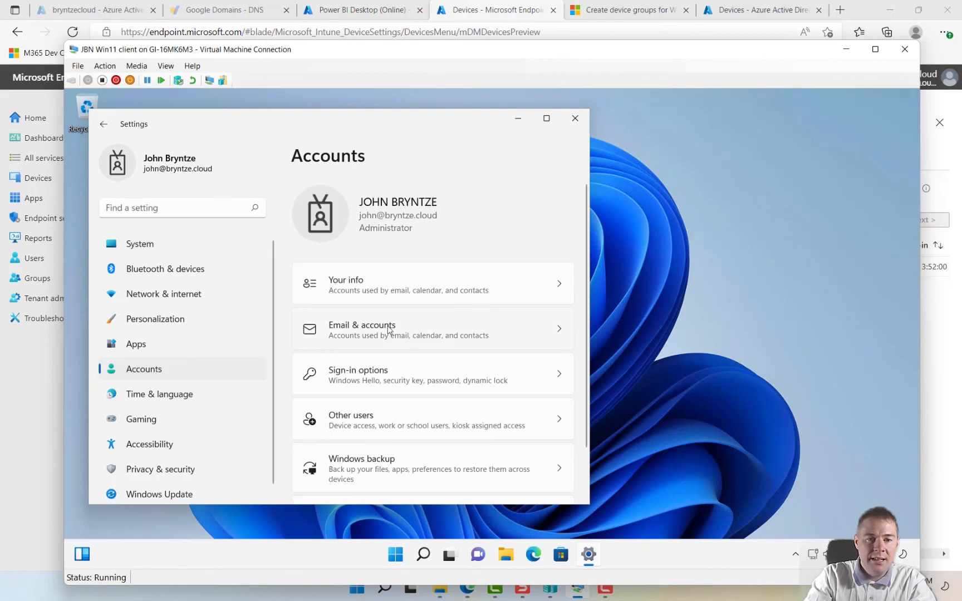
pyautogui.scroll(-3)
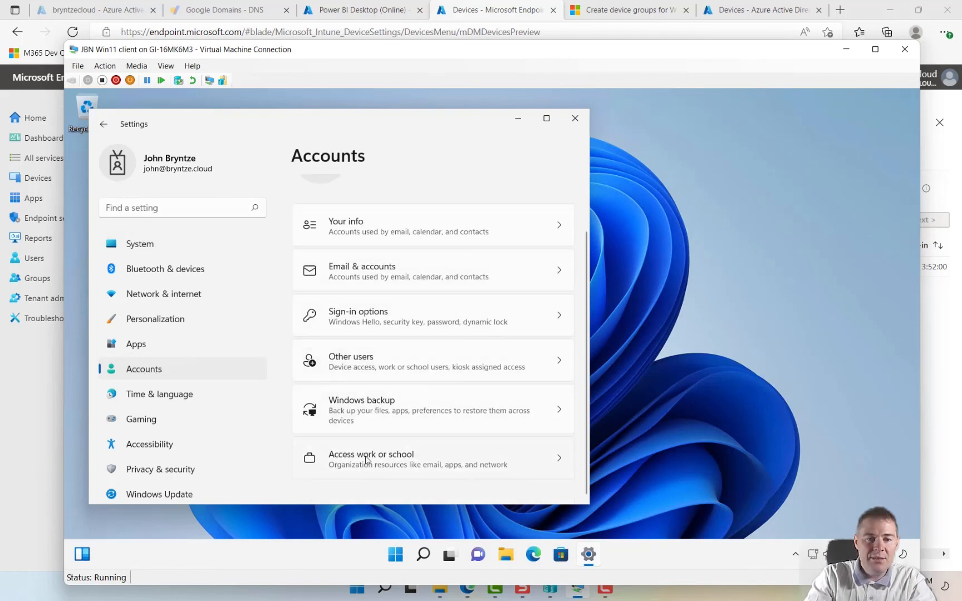
pyautogui.click(371, 459)
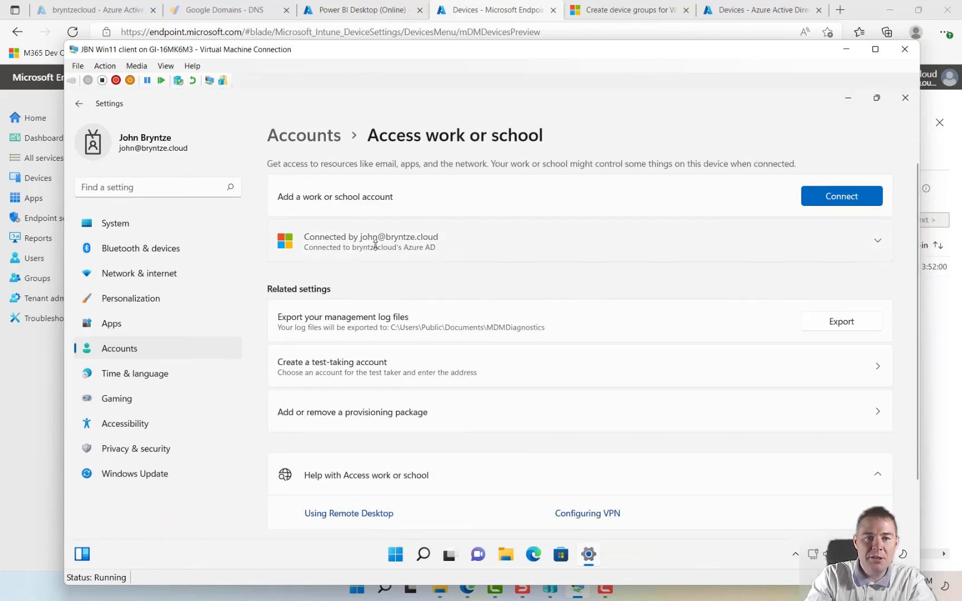
pyautogui.click(875, 240)
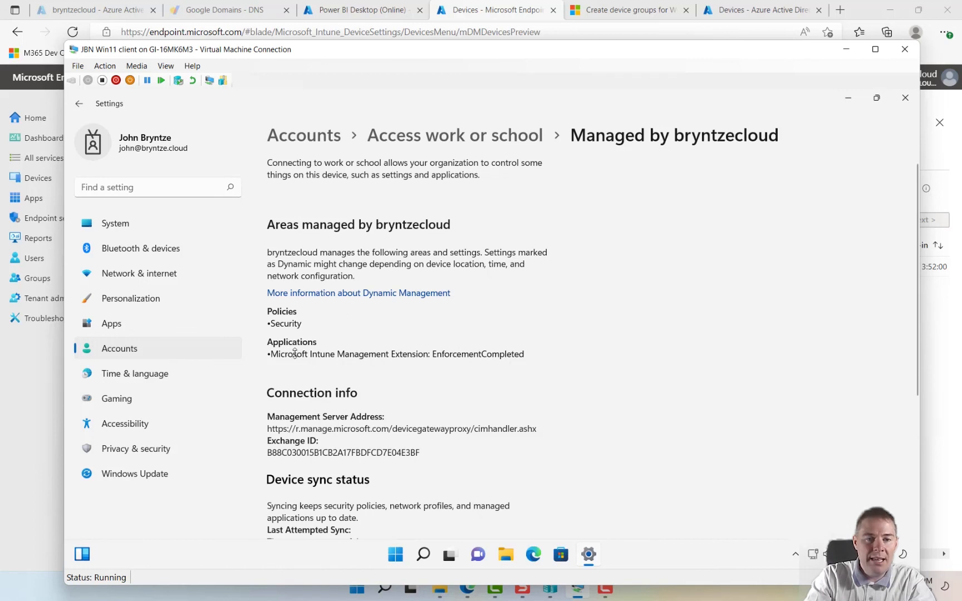
pyautogui.moveTo(301, 336)
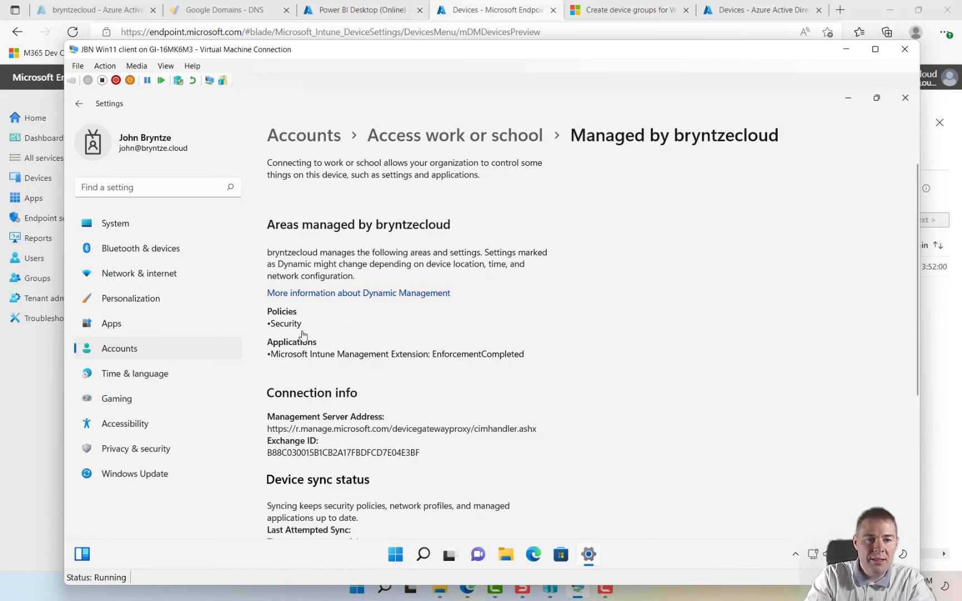
pyautogui.scroll(-3)
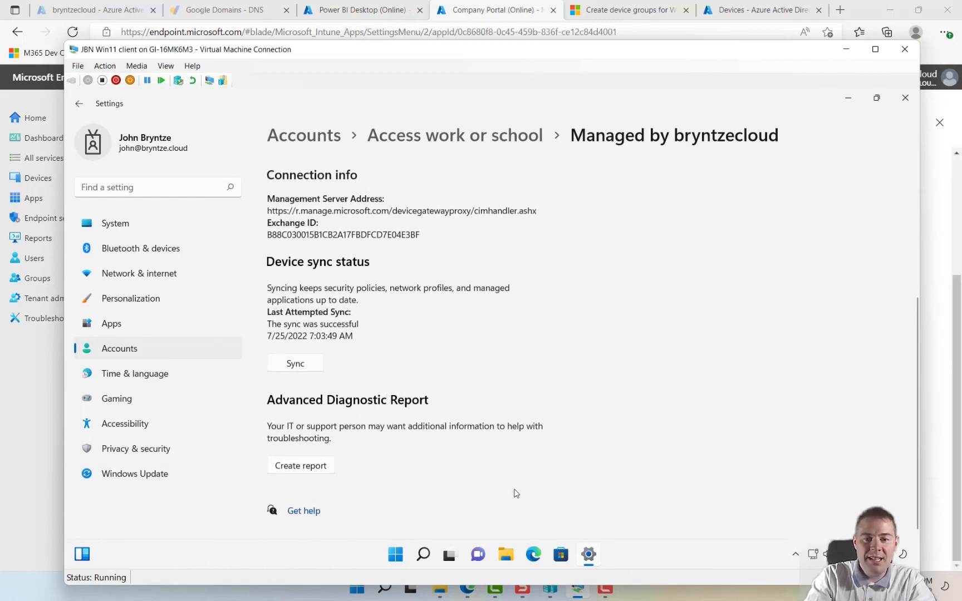
pyautogui.click(395, 554)
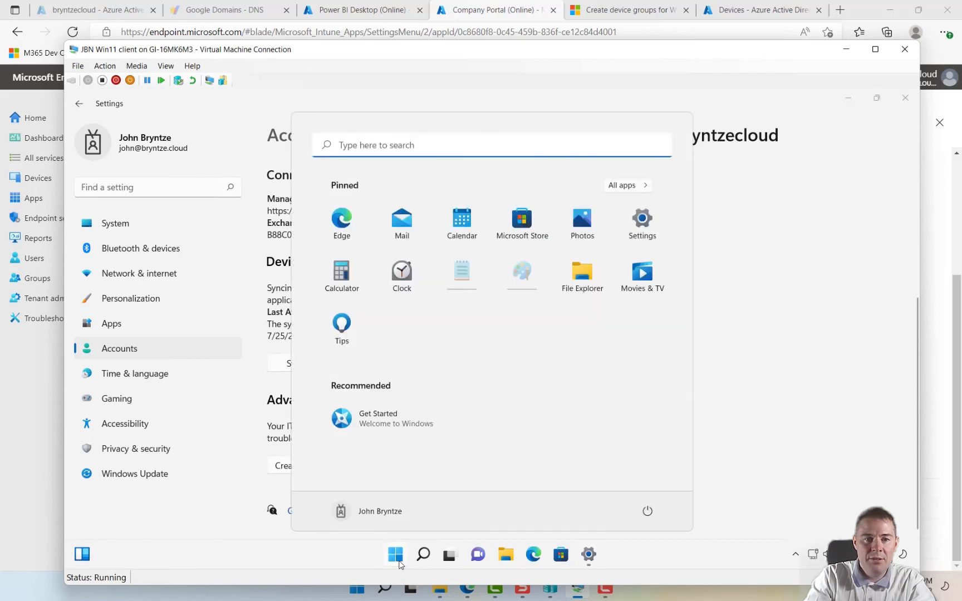
pyautogui.moveTo(753, 368)
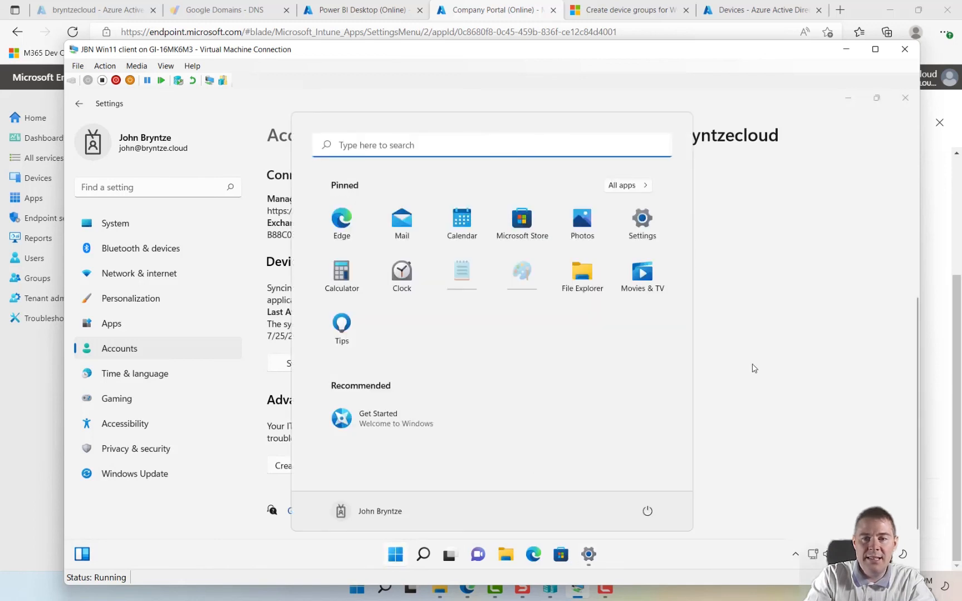